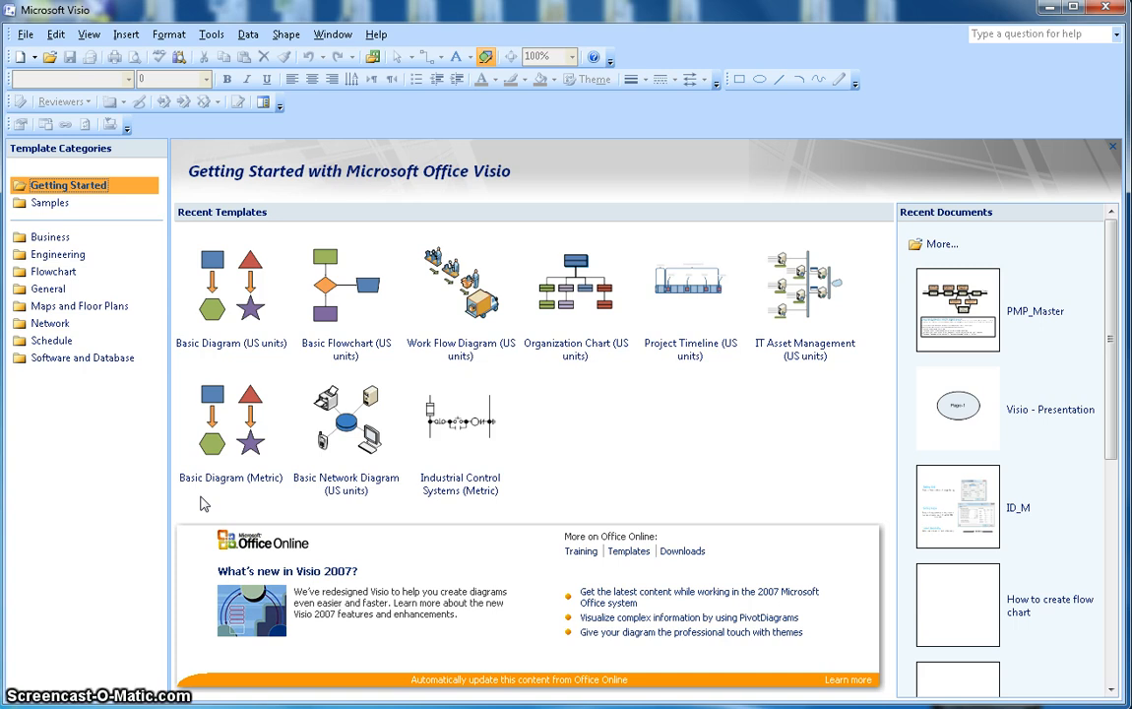
# Create a new Basic Diagram drawing in US units from the File menu
pyautogui.click(25, 33)
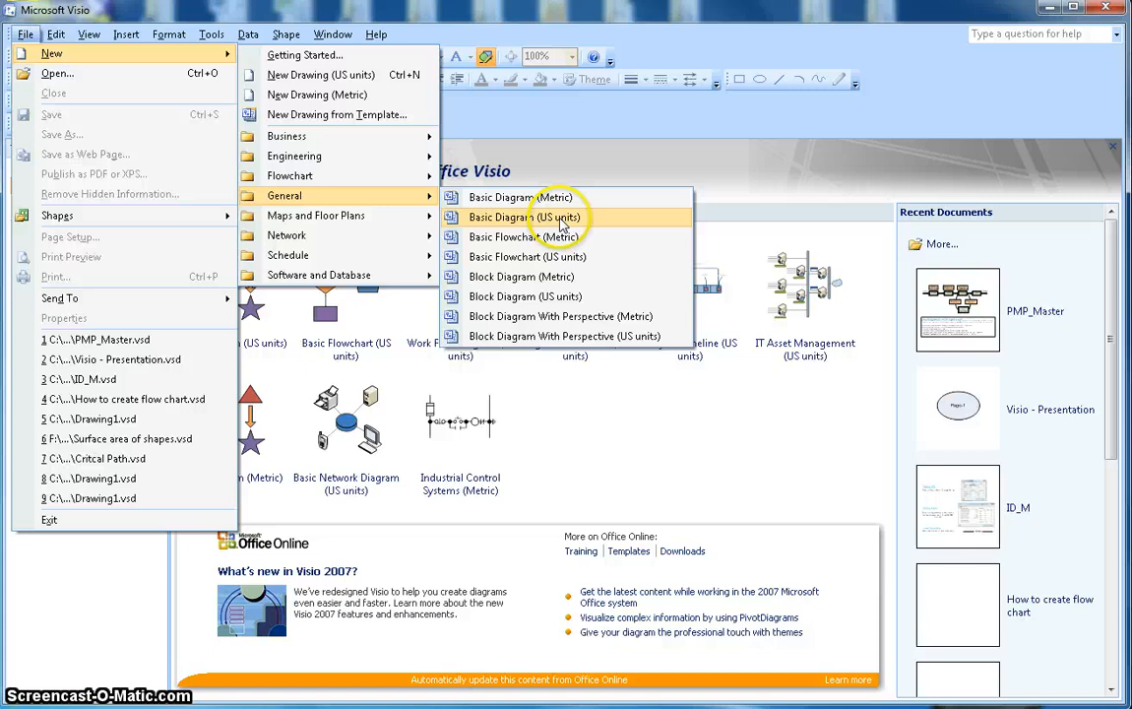
pyautogui.click(525, 217)
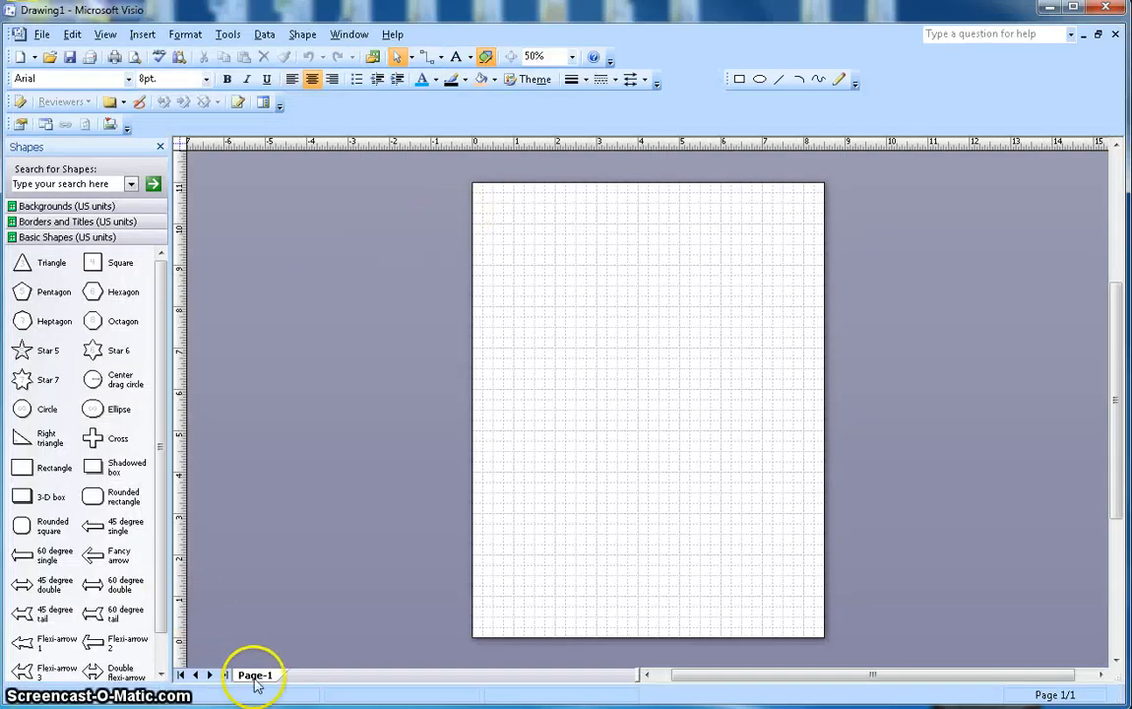
# Insert a new landscape-oriented page and bring up the page tab menu to remove the old one
pyautogui.rightClick(255, 675)
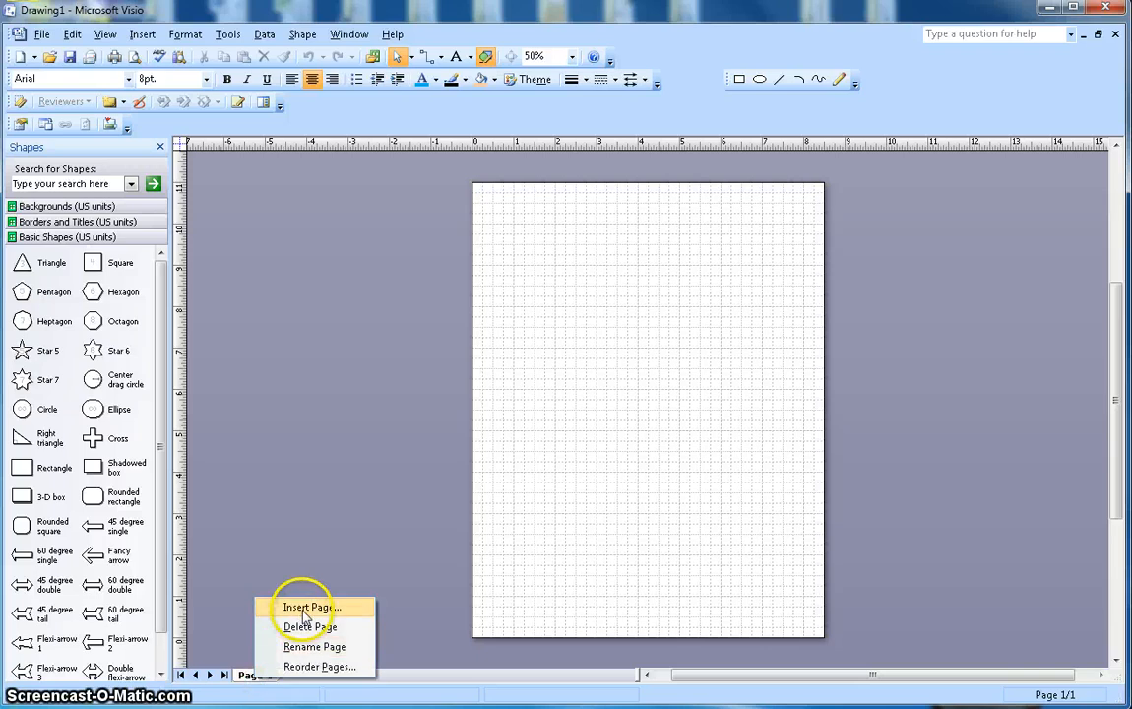
pyautogui.click(311, 606)
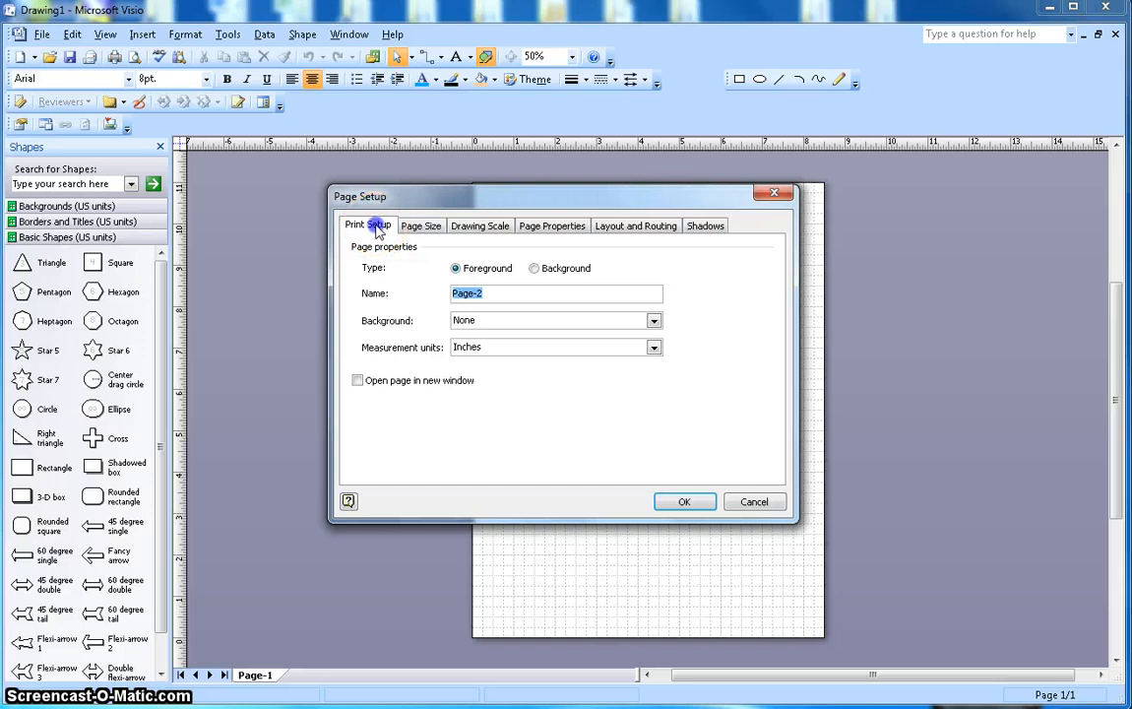
pyautogui.click(367, 225)
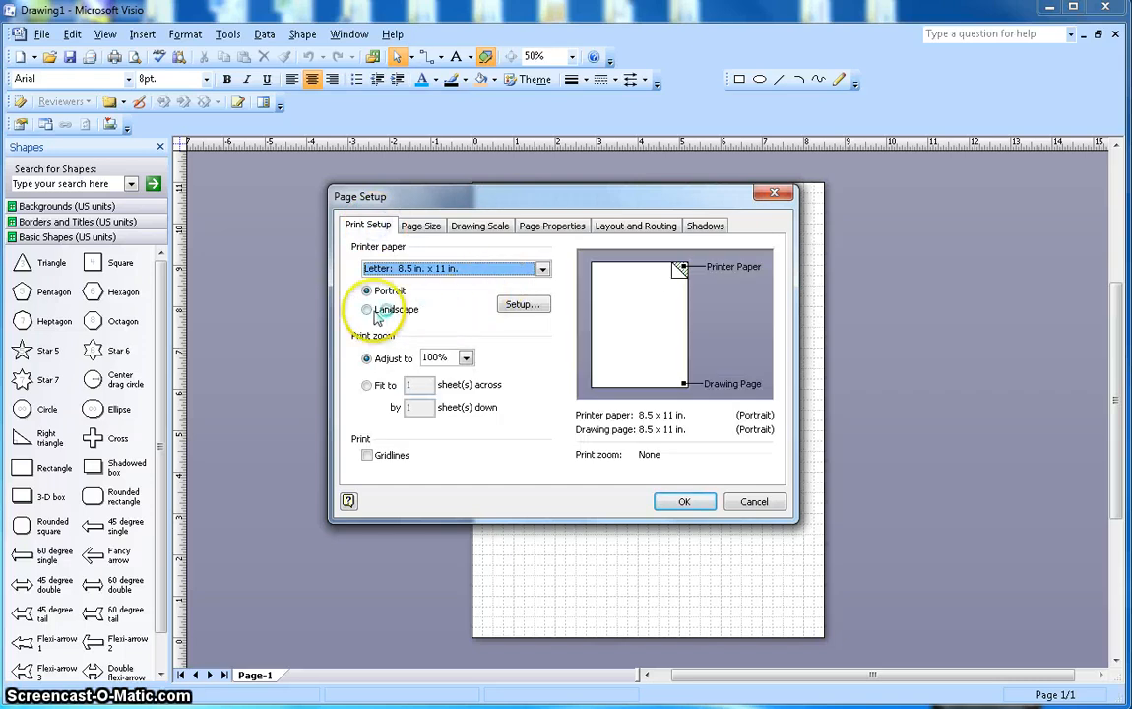
pyautogui.click(366, 309)
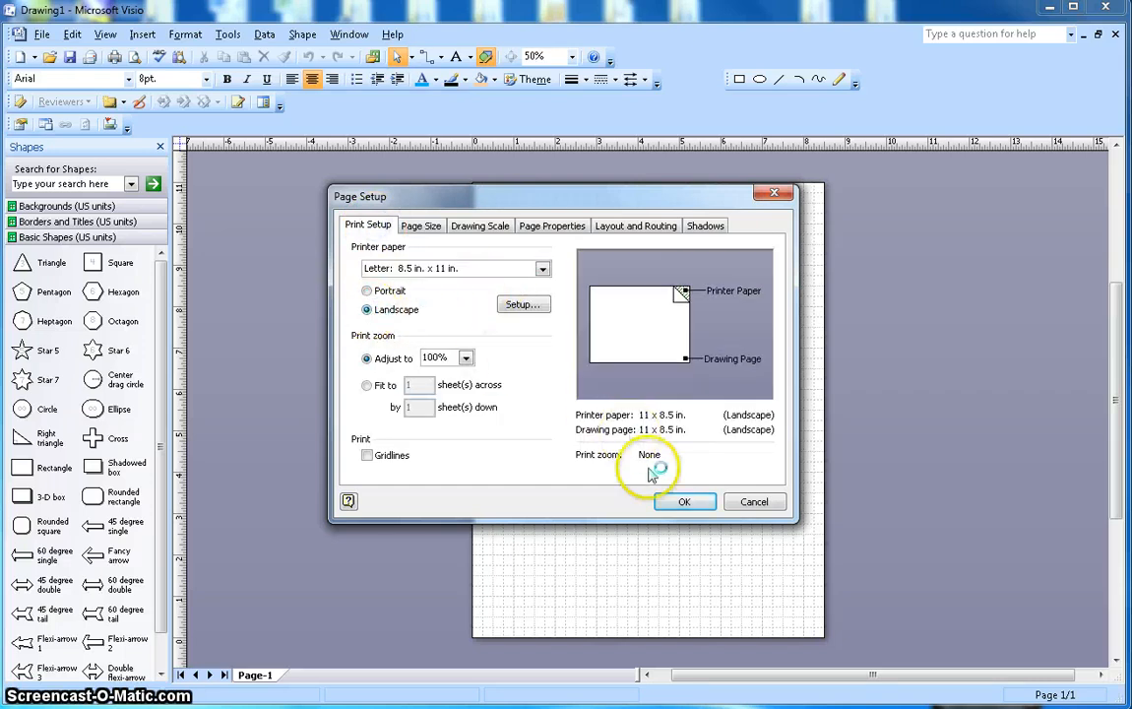
pyautogui.click(685, 501)
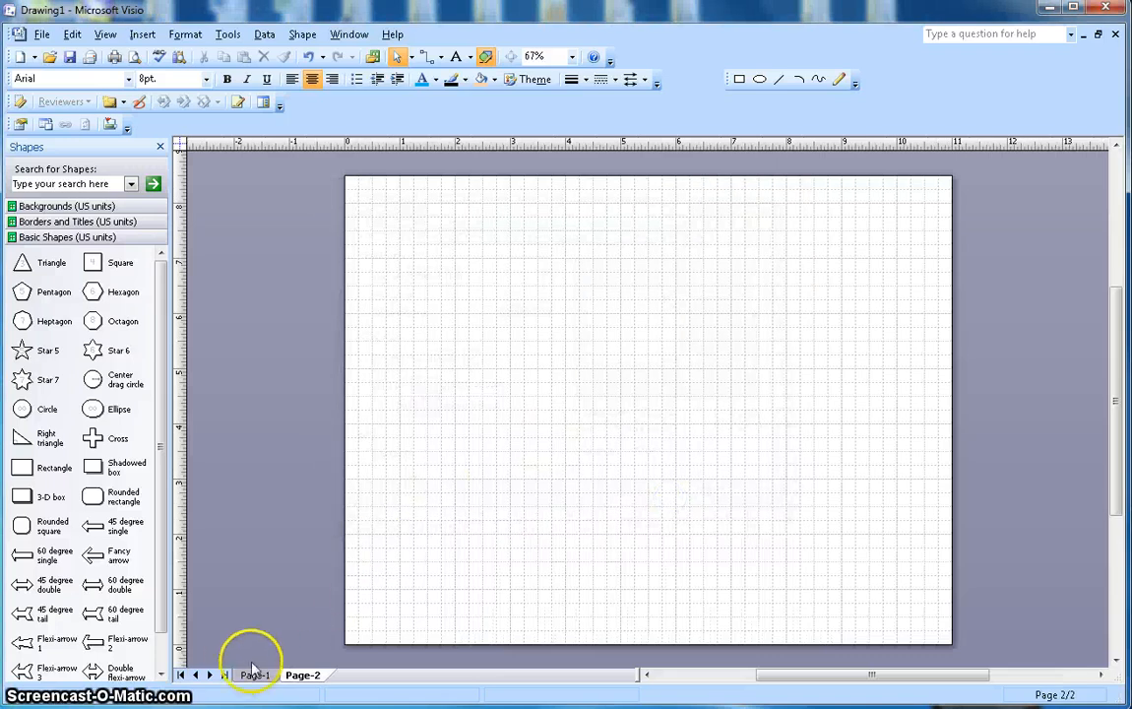
pyautogui.rightClick(254, 674)
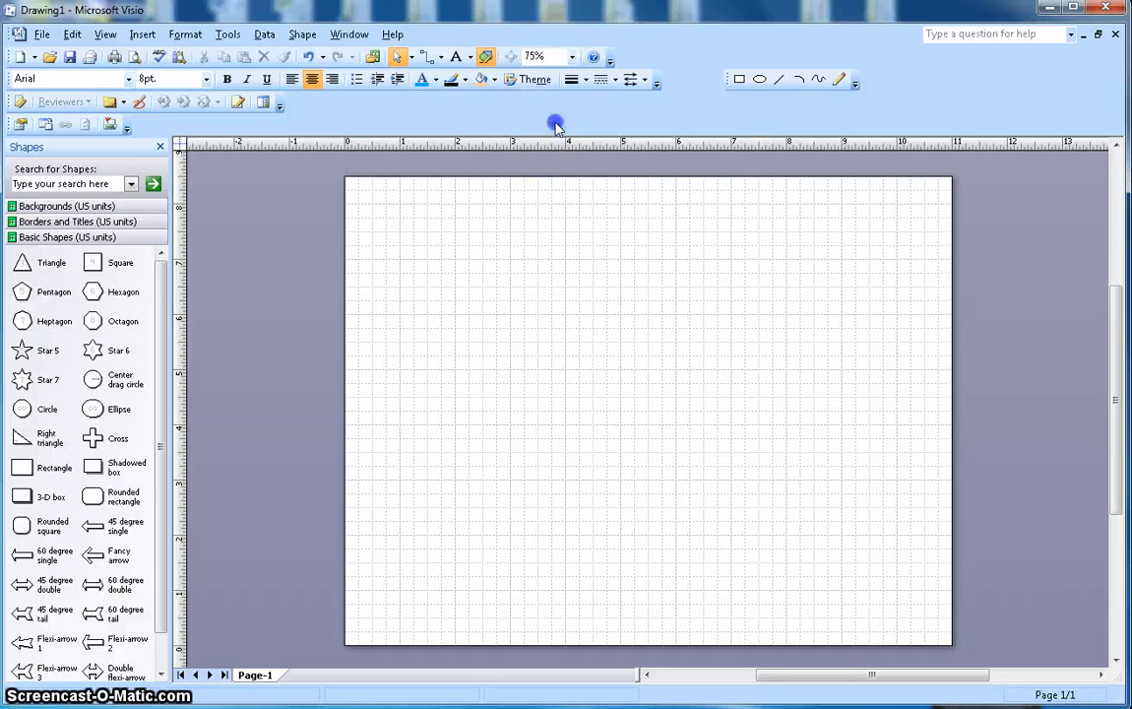
# Set the zoom to 100% from the dropdown, then enter 85%
pyautogui.click(571, 56)
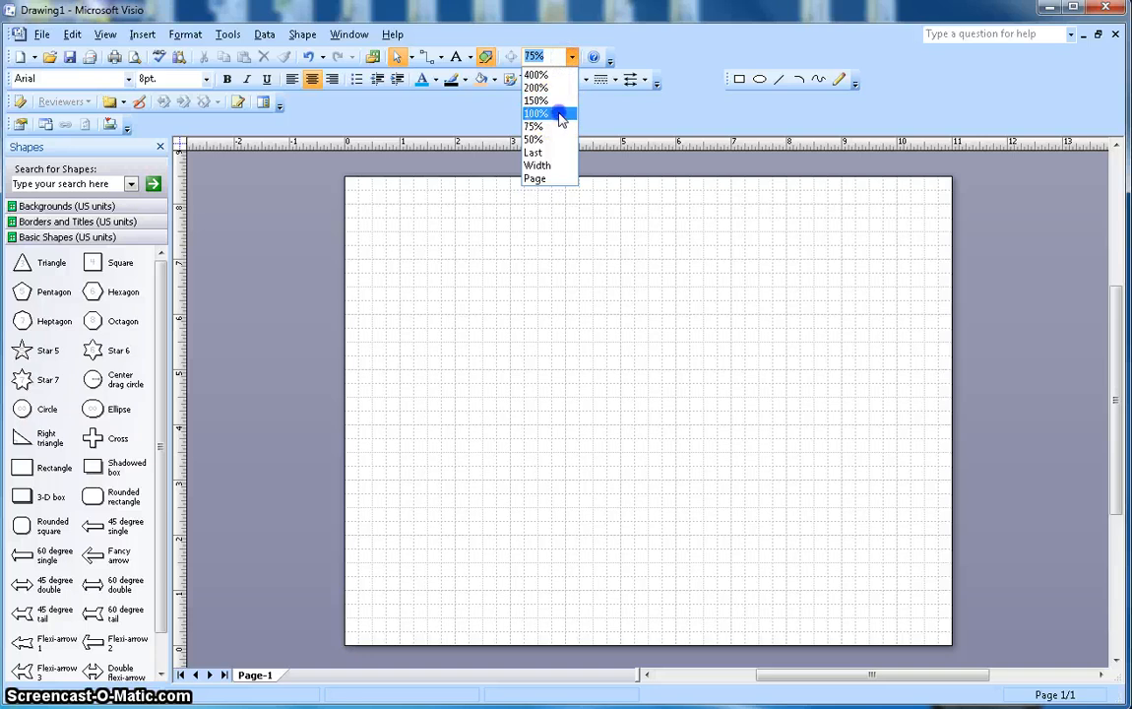
pyautogui.click(536, 112)
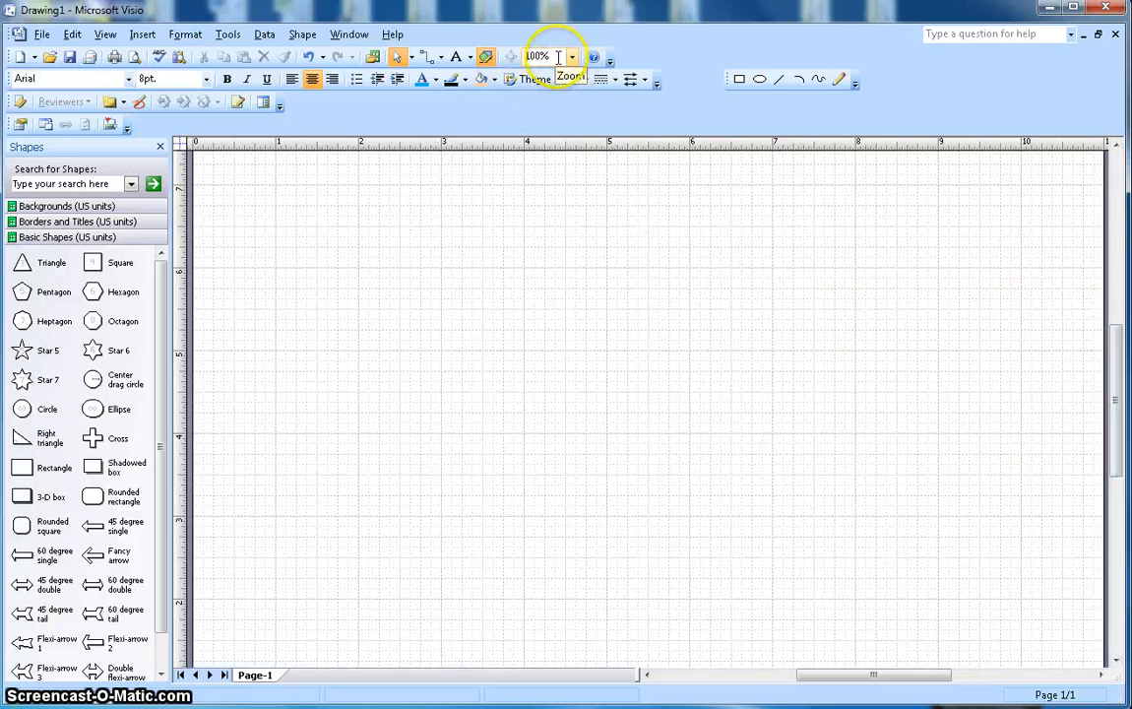
pyautogui.write('85%')
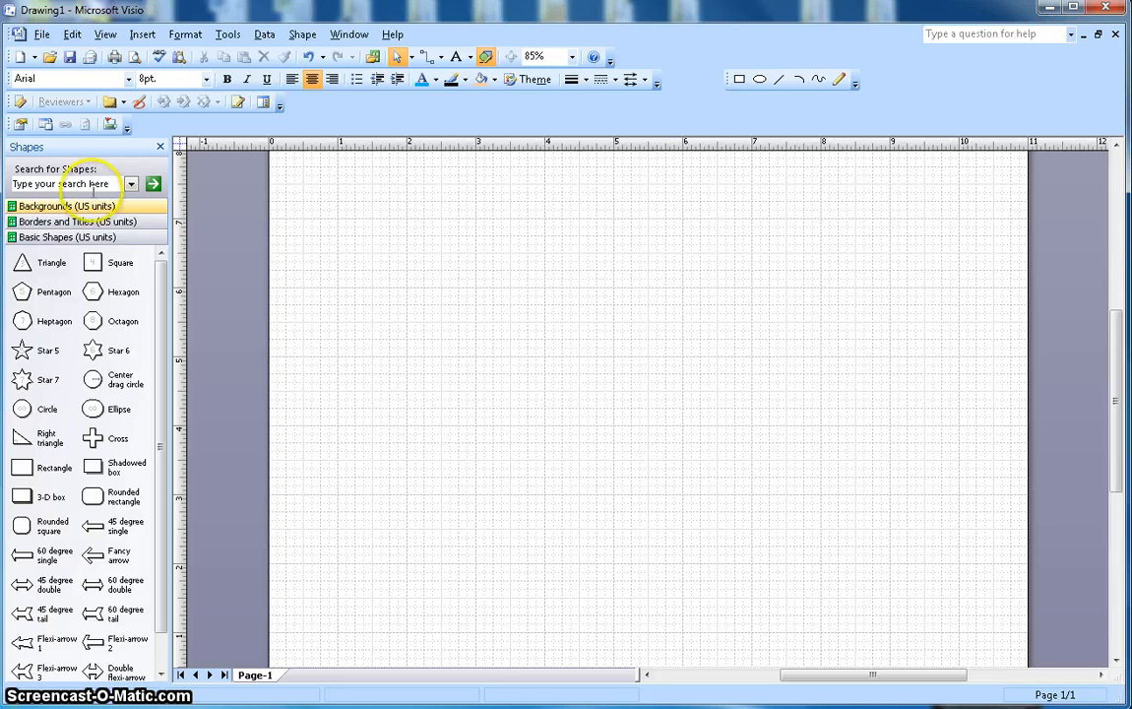
# Open the Visio Extras Backgrounds (US units) stencil
pyautogui.click(43, 33)
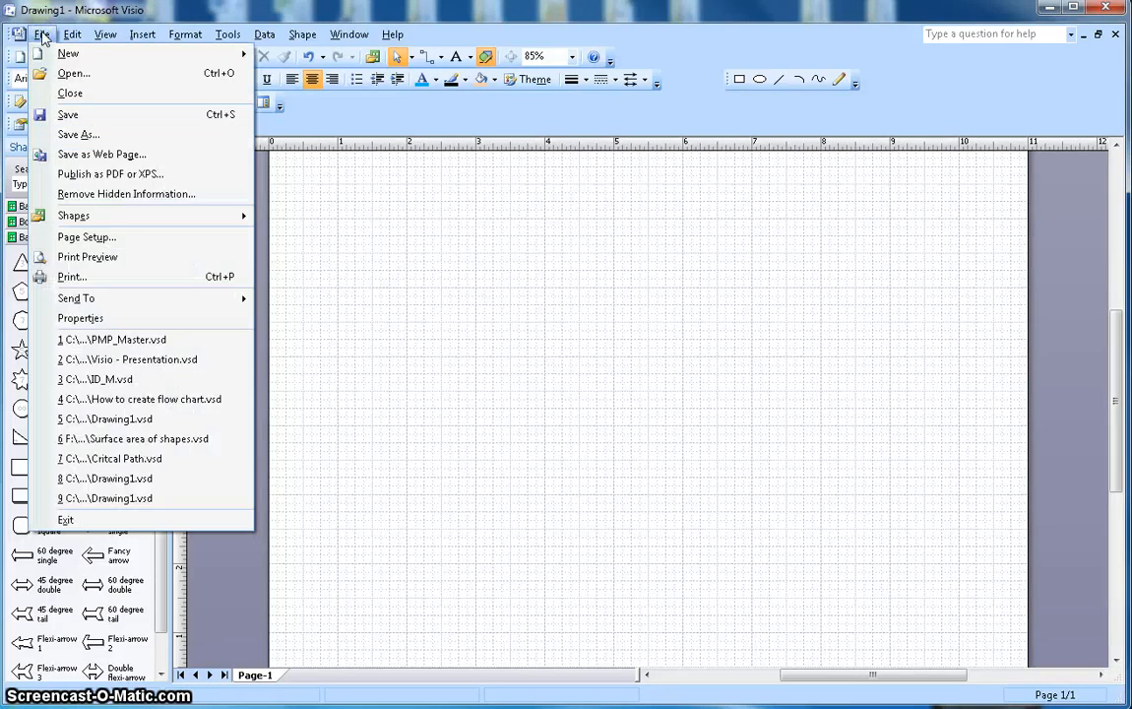
pyautogui.moveTo(74, 215)
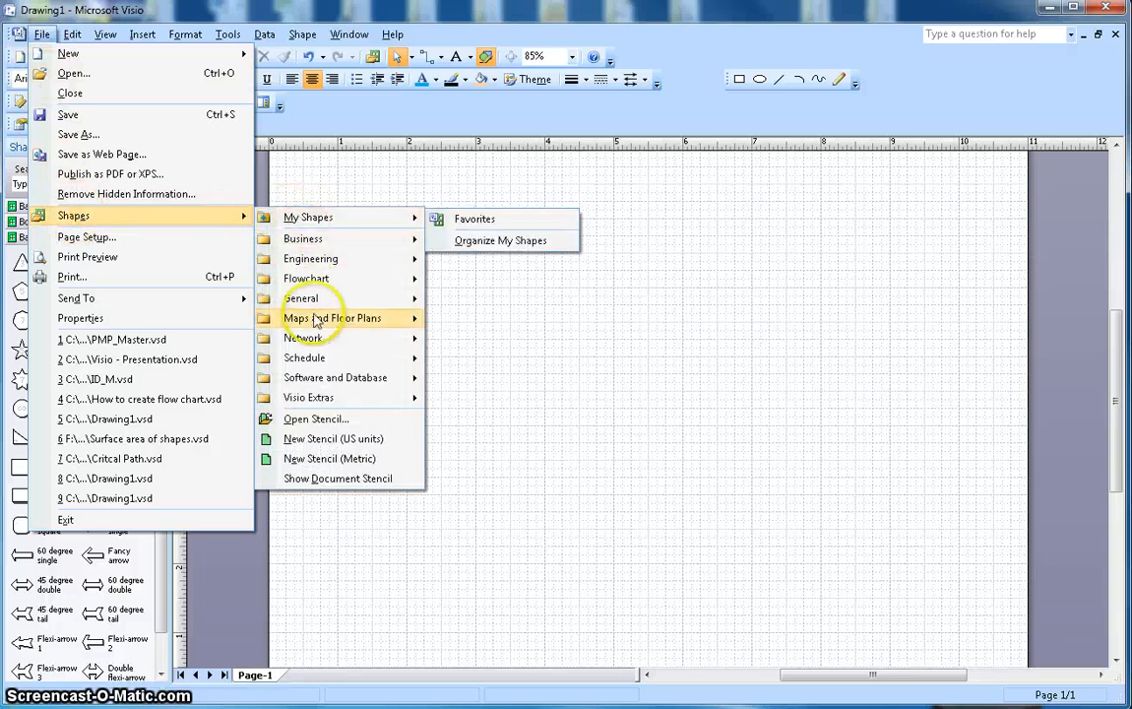
pyautogui.click(308, 397)
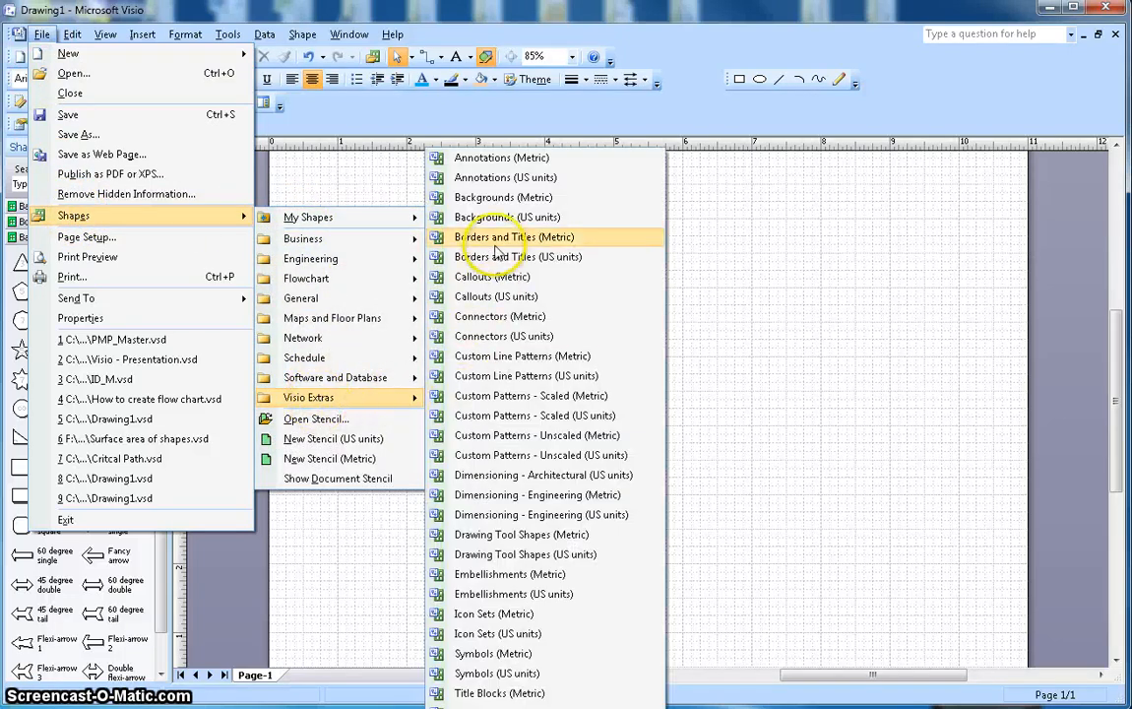
pyautogui.moveTo(507, 217)
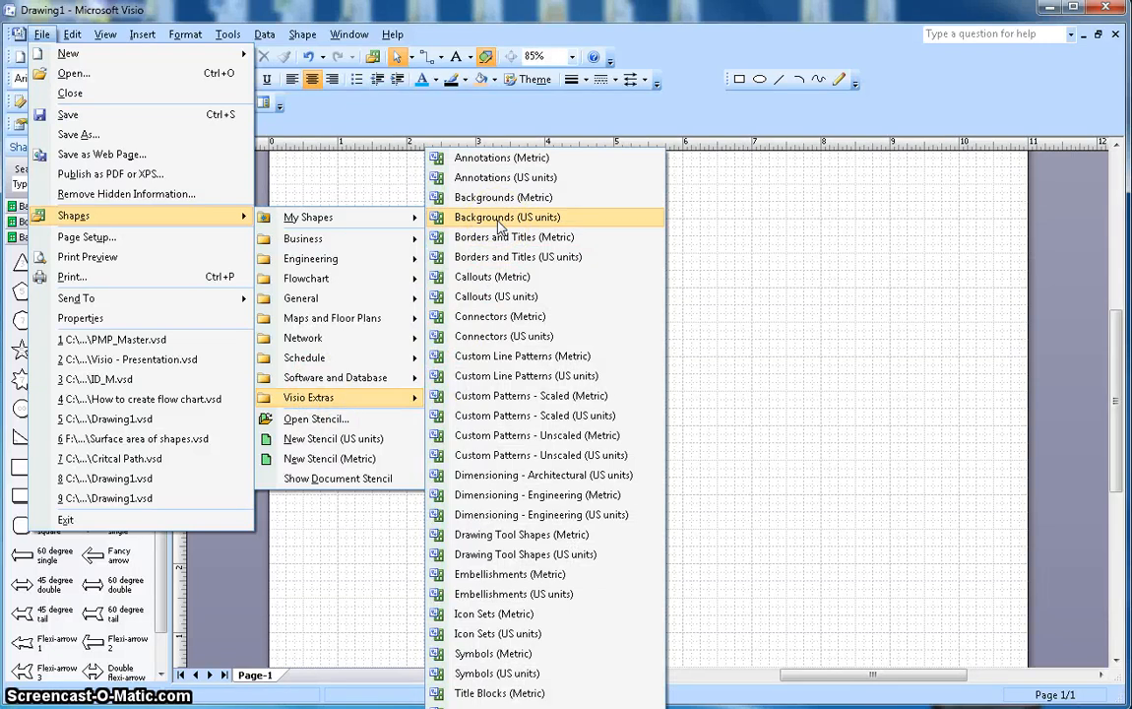
pyautogui.click(506, 216)
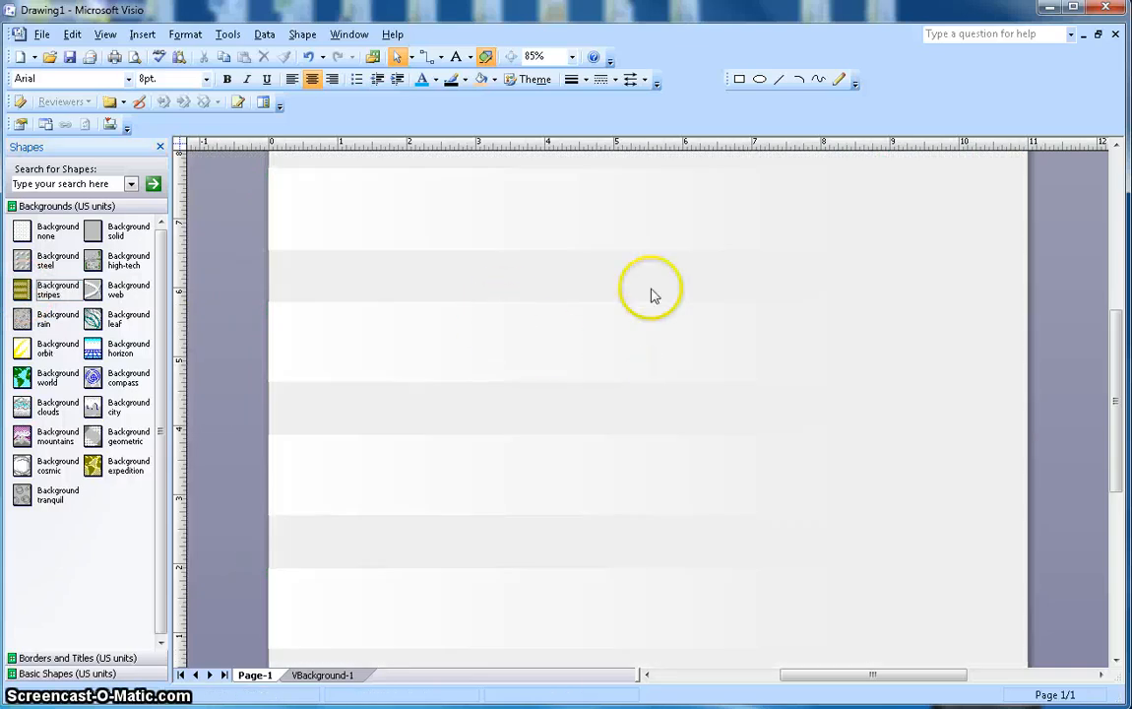
pyautogui.moveTo(207, 384)
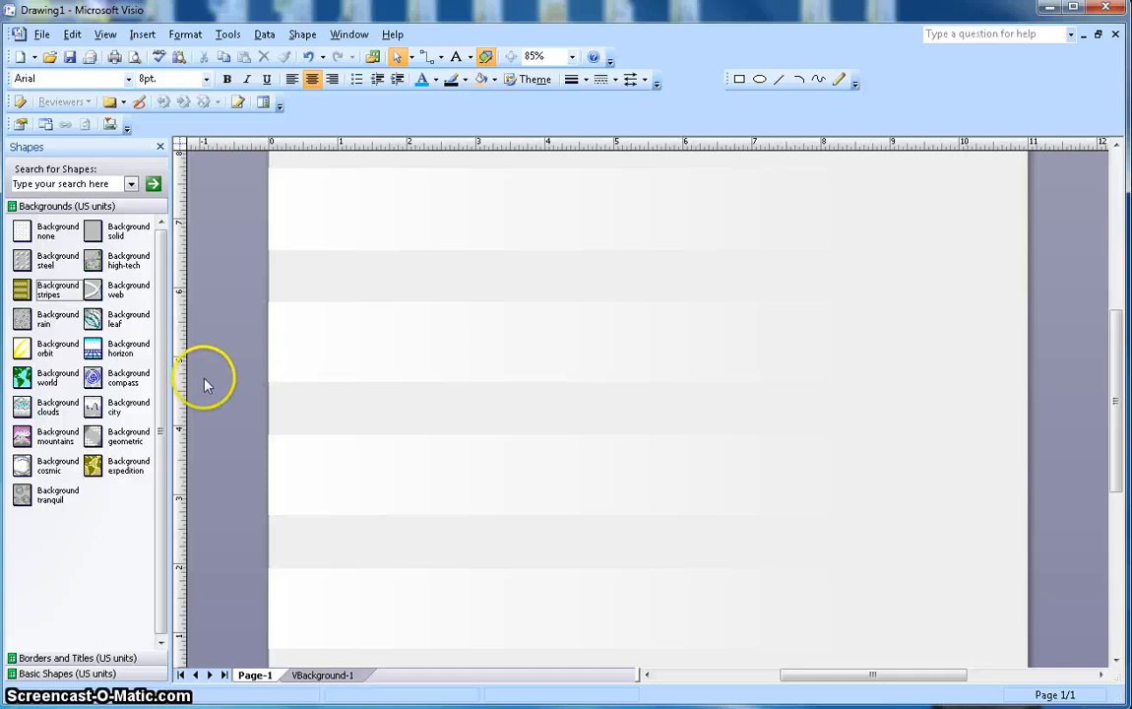
pyautogui.moveTo(372, 610)
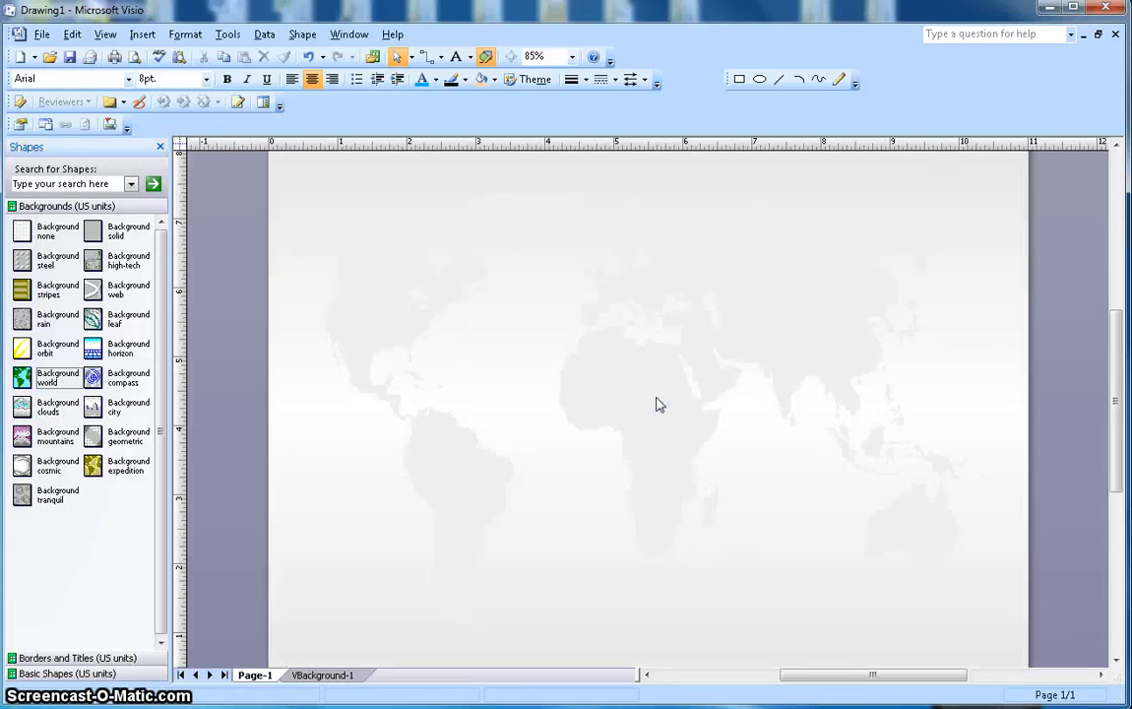
pyautogui.moveTo(635, 382)
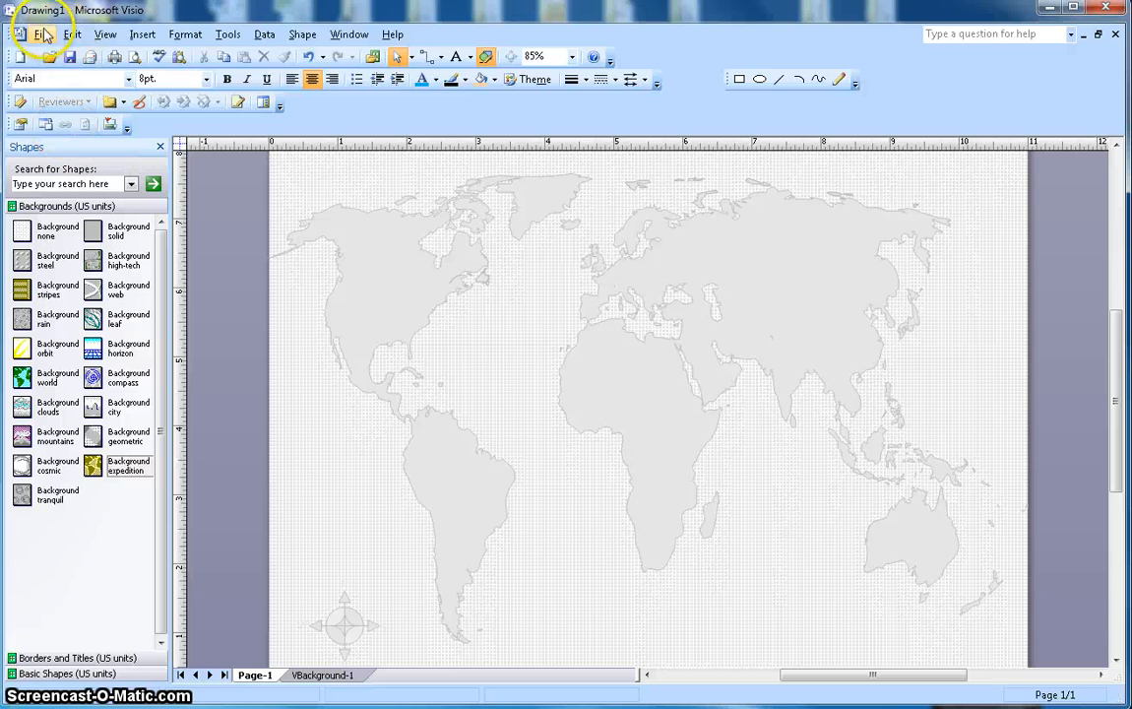
# Open the My Shapes Favorites stencil
pyautogui.click(43, 34)
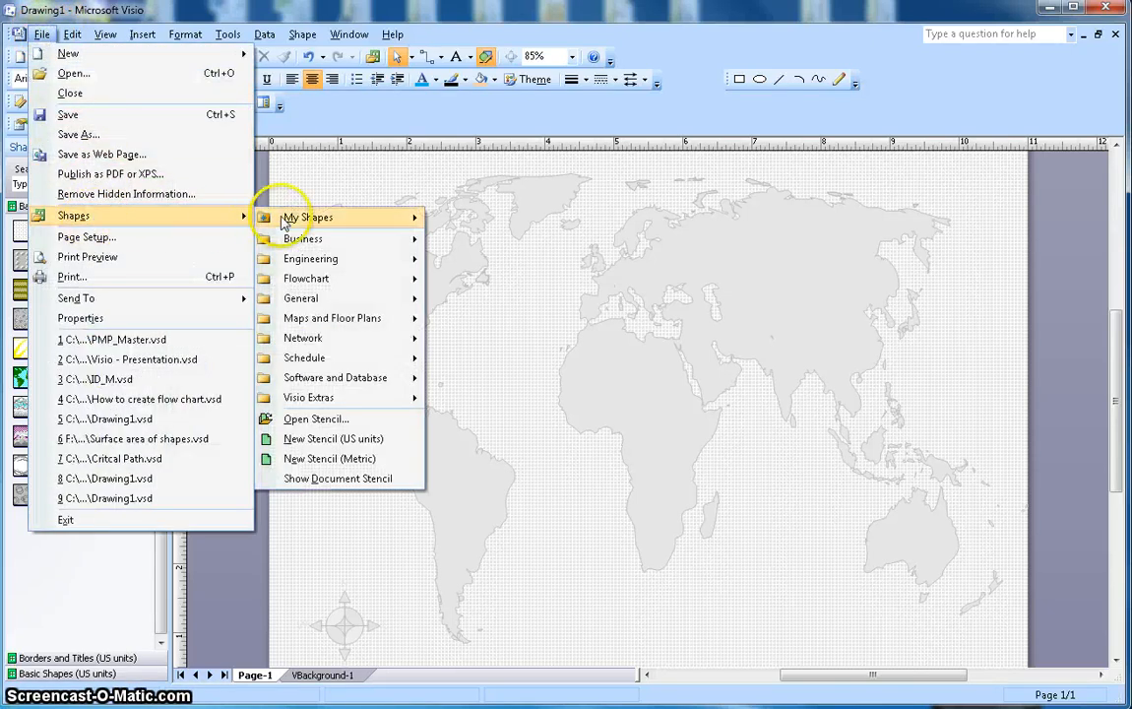
pyautogui.moveTo(308, 217)
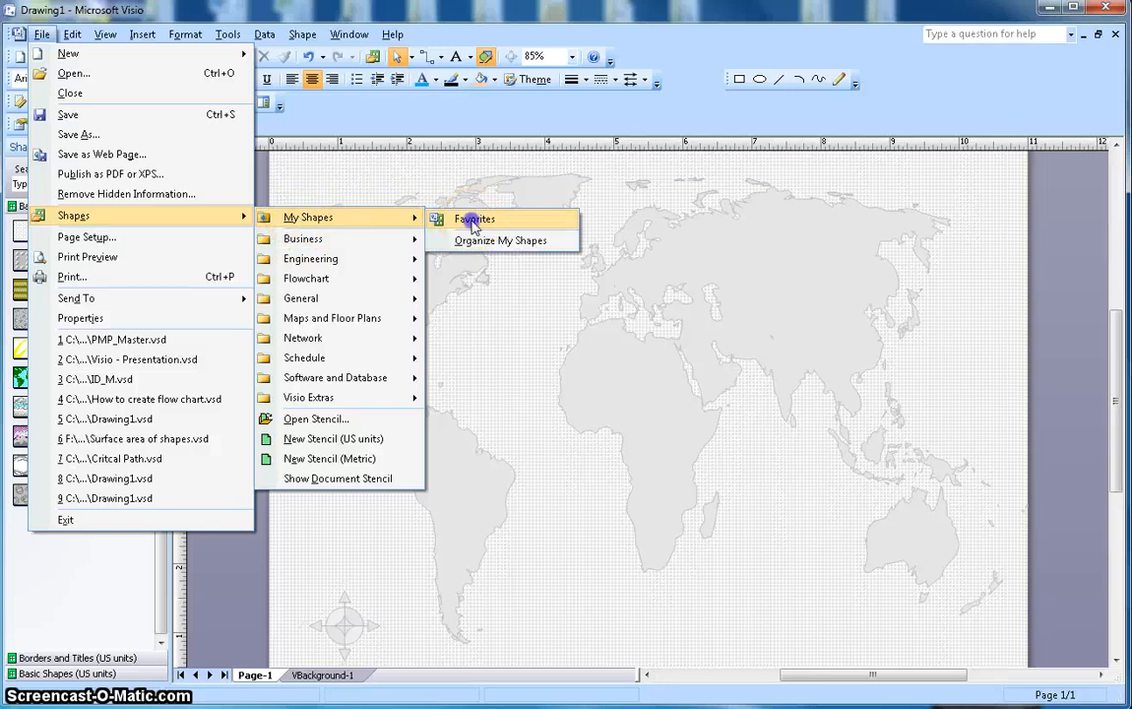
pyautogui.click(473, 219)
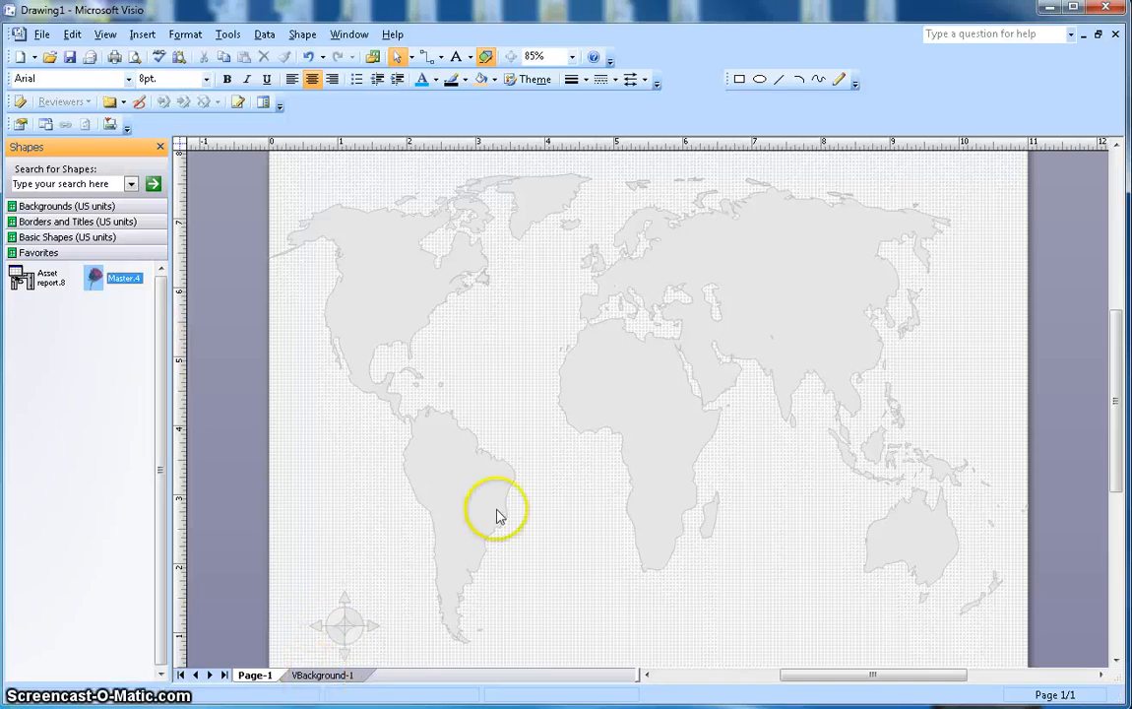
pyautogui.moveTo(662, 463)
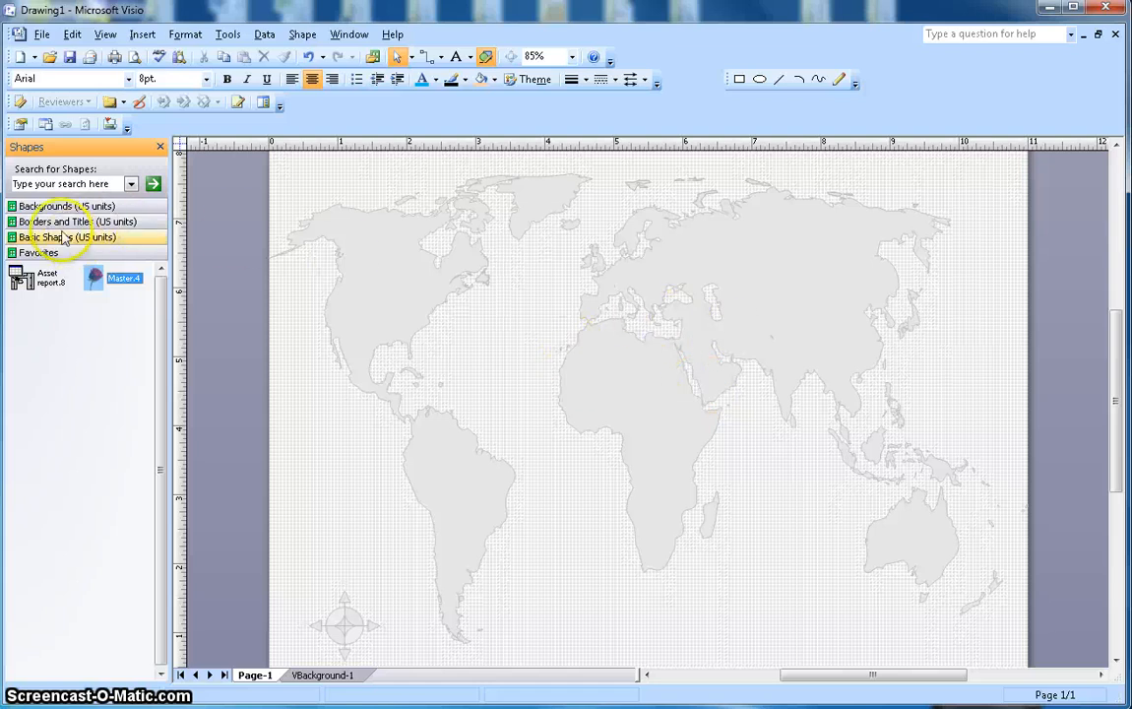
# Reopen the Backgrounds stencil to remove the world map background
pyautogui.click(66, 206)
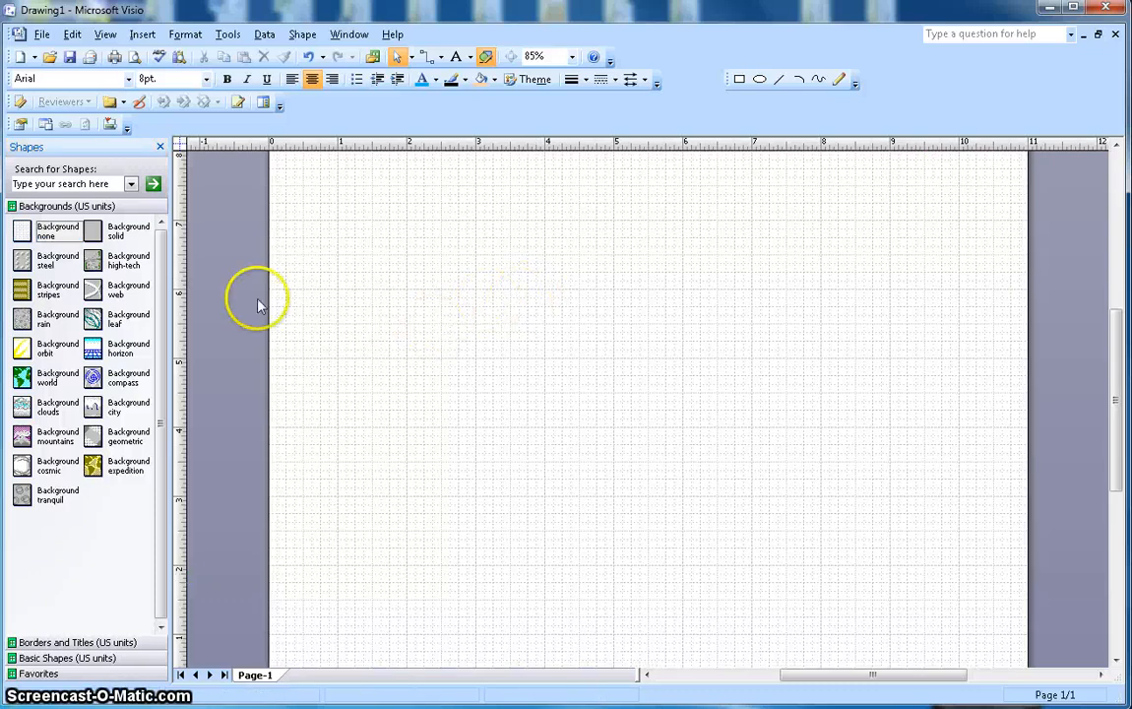
pyautogui.moveTo(315, 679)
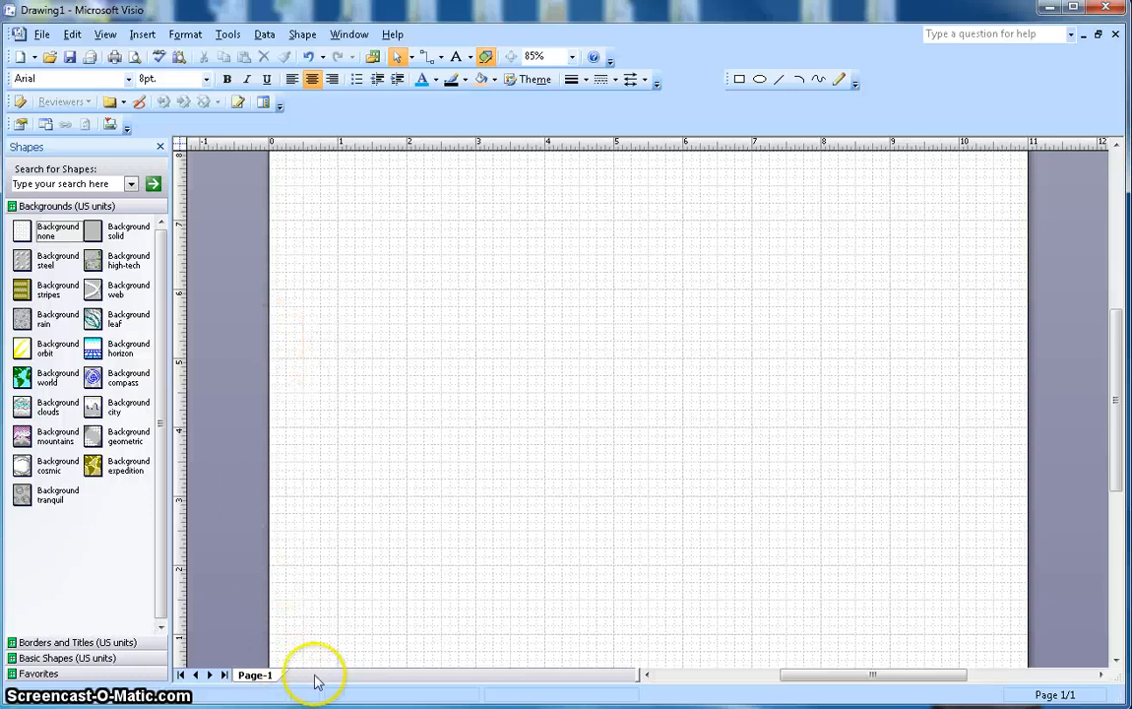
pyautogui.moveTo(426, 372)
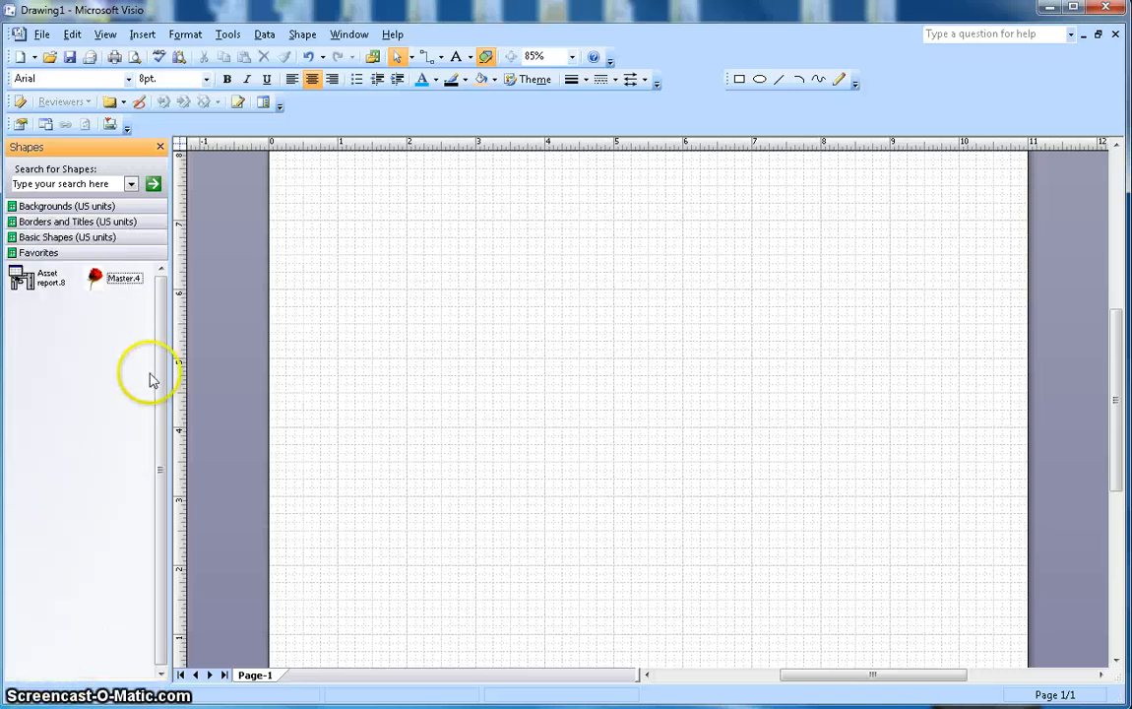
# Place the rose image from Favorites centred on Page-1, then bring up the Page-1 tab menu
pyautogui.click(113, 277)
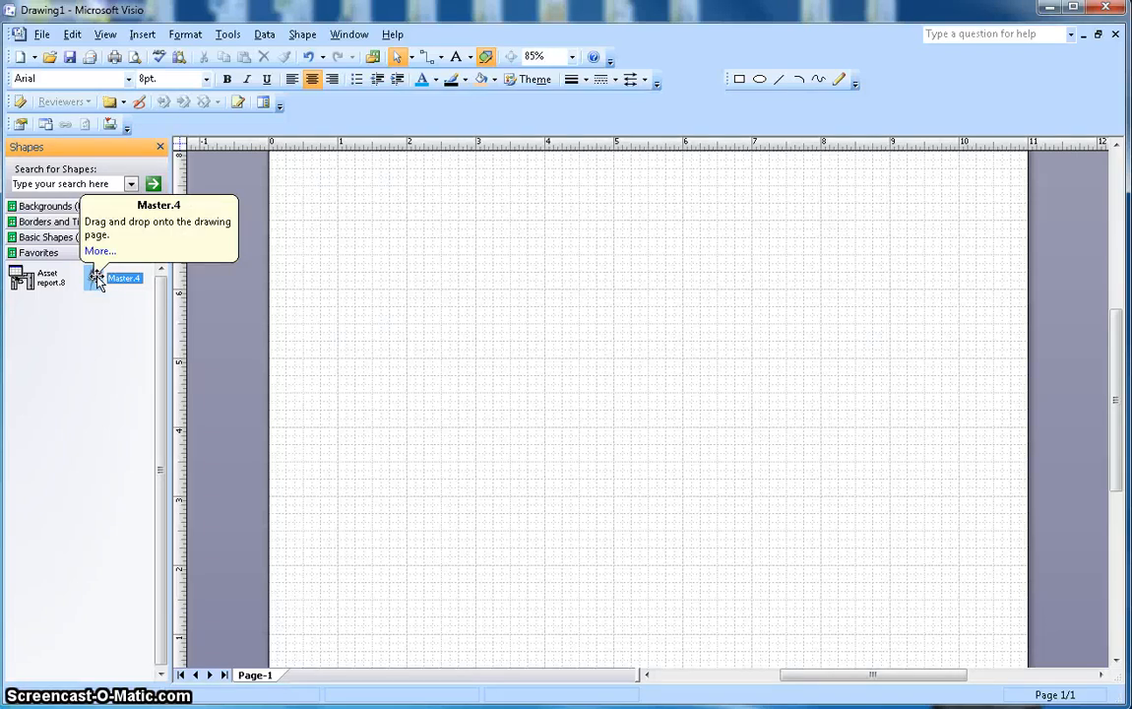
pyautogui.moveTo(116, 278); pyautogui.dragTo(581, 374)
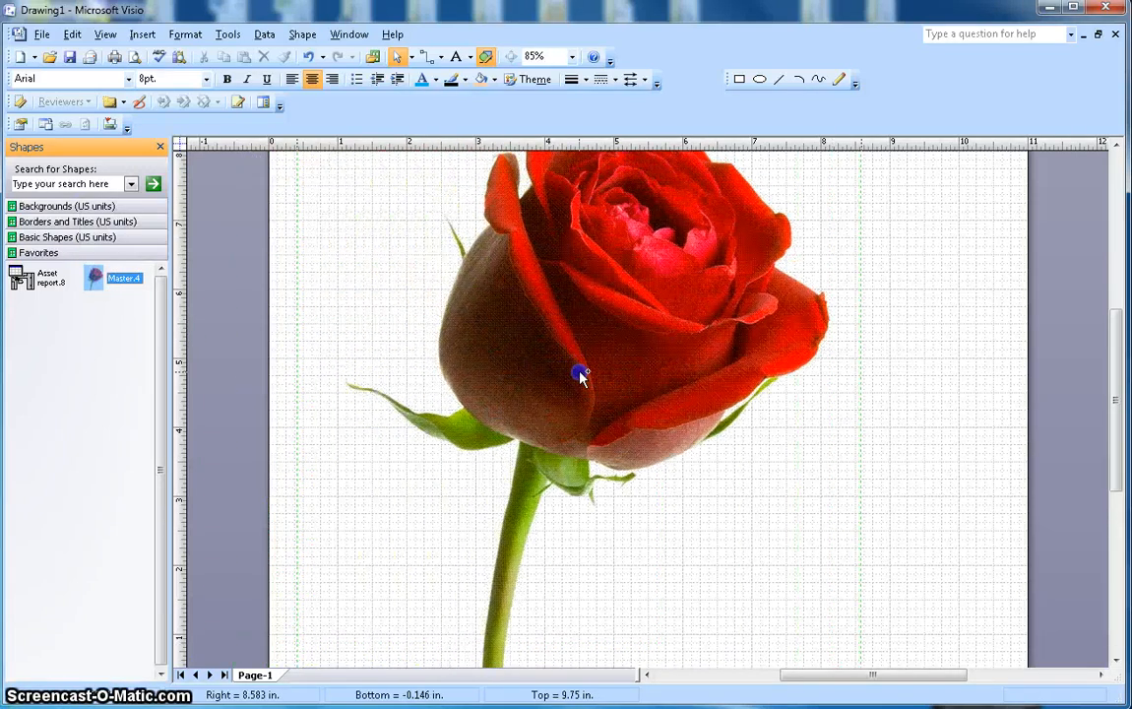
pyautogui.click(581, 377)
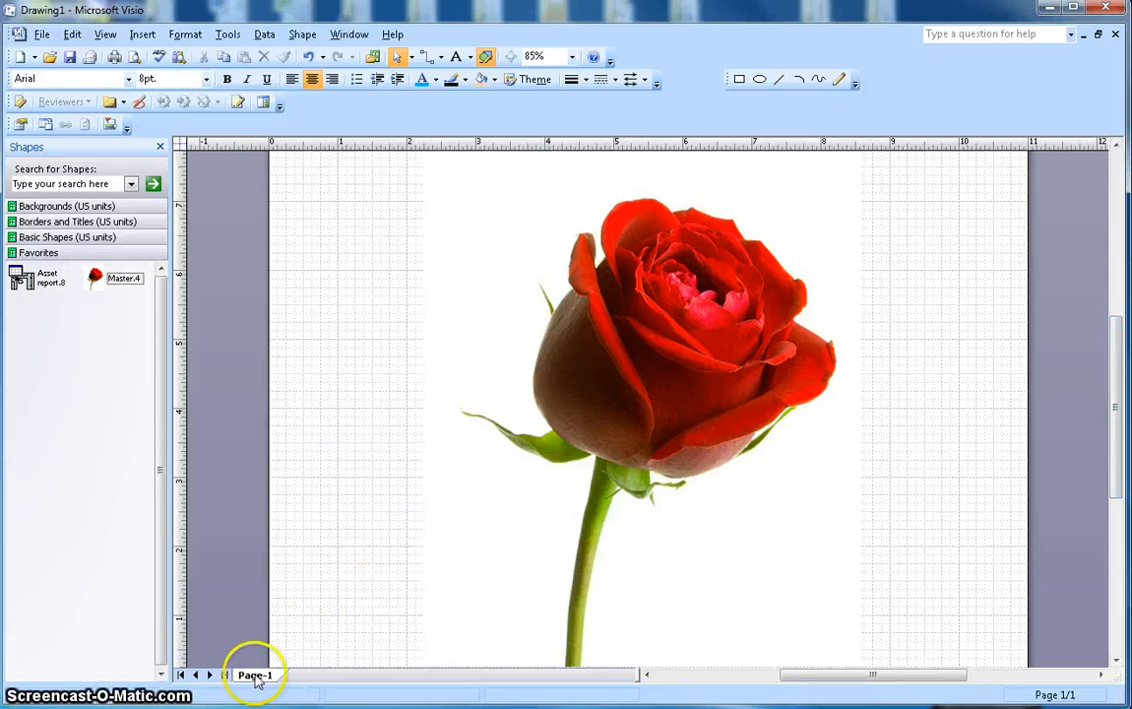
pyautogui.rightClick(254, 675)
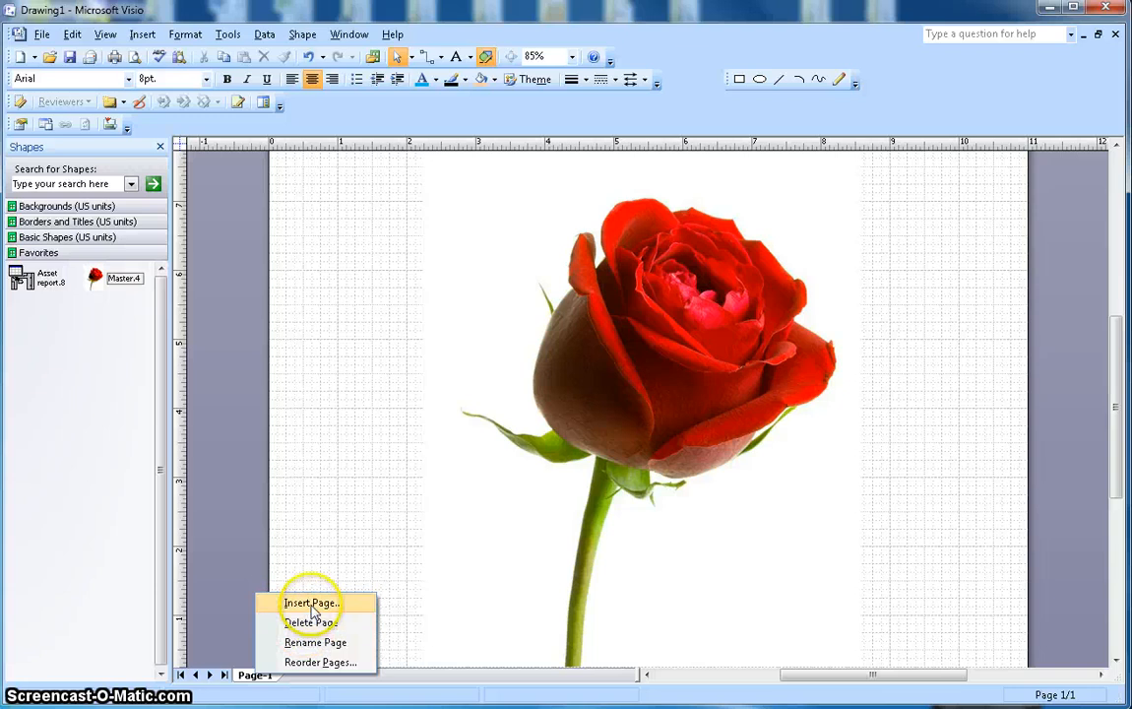
# Insert a background-type page named Red-Rose
pyautogui.click(309, 603)
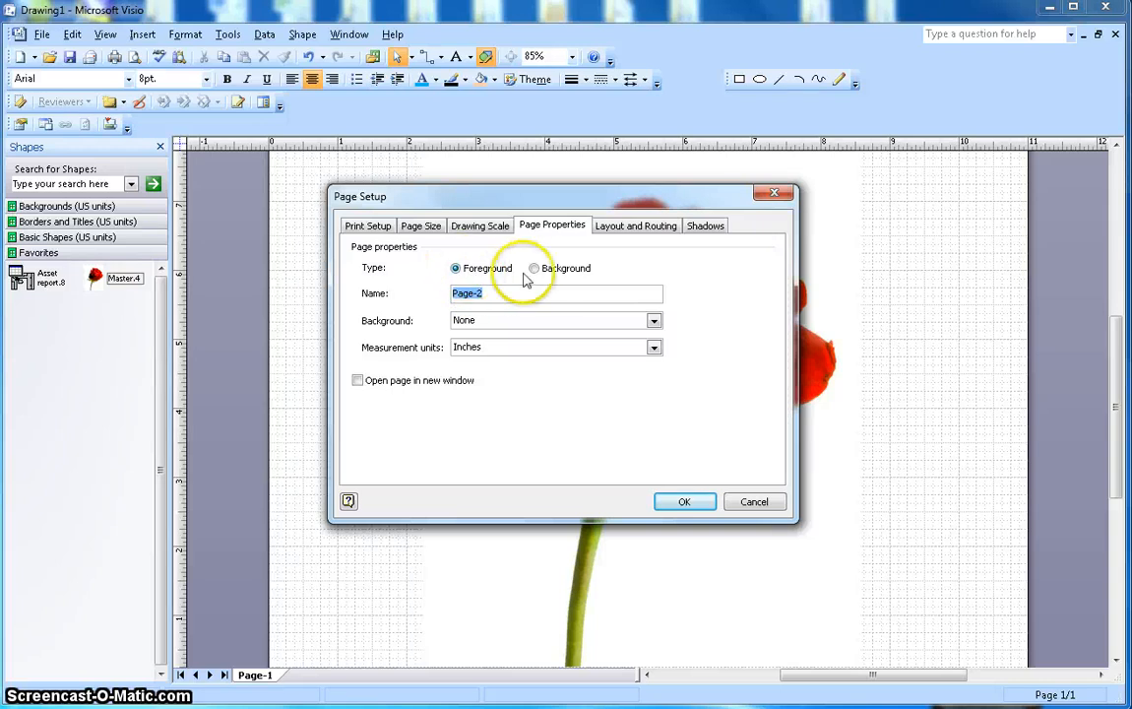
pyautogui.click(535, 268)
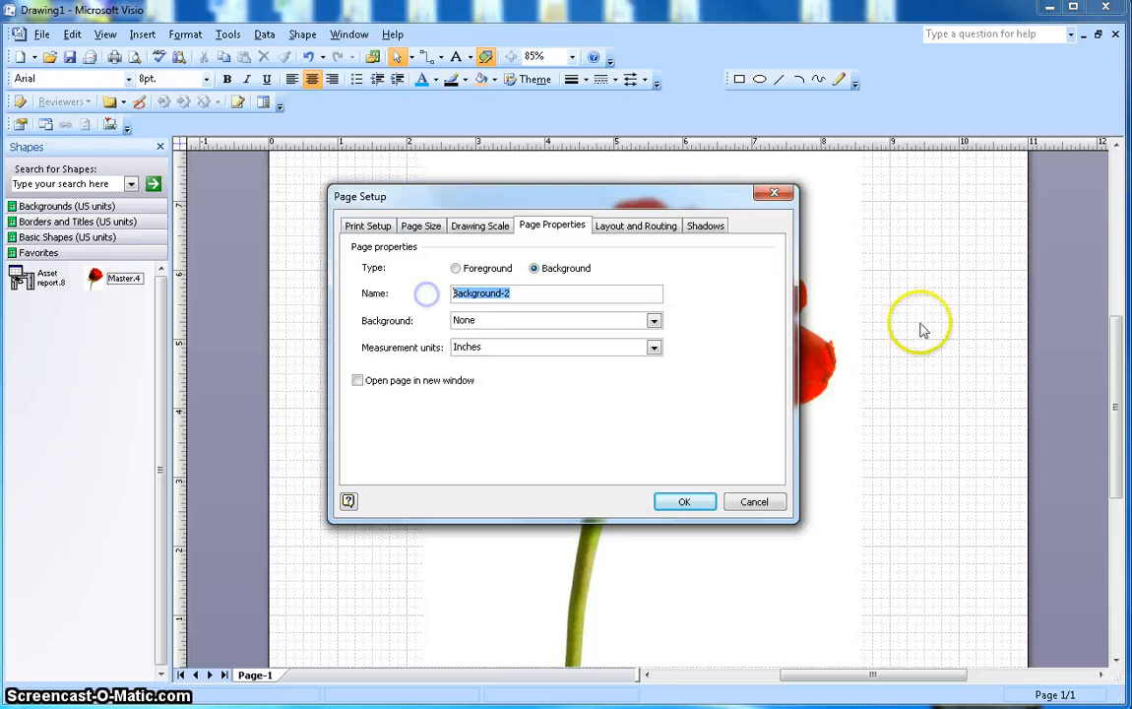
pyautogui.write('Red-Rose')
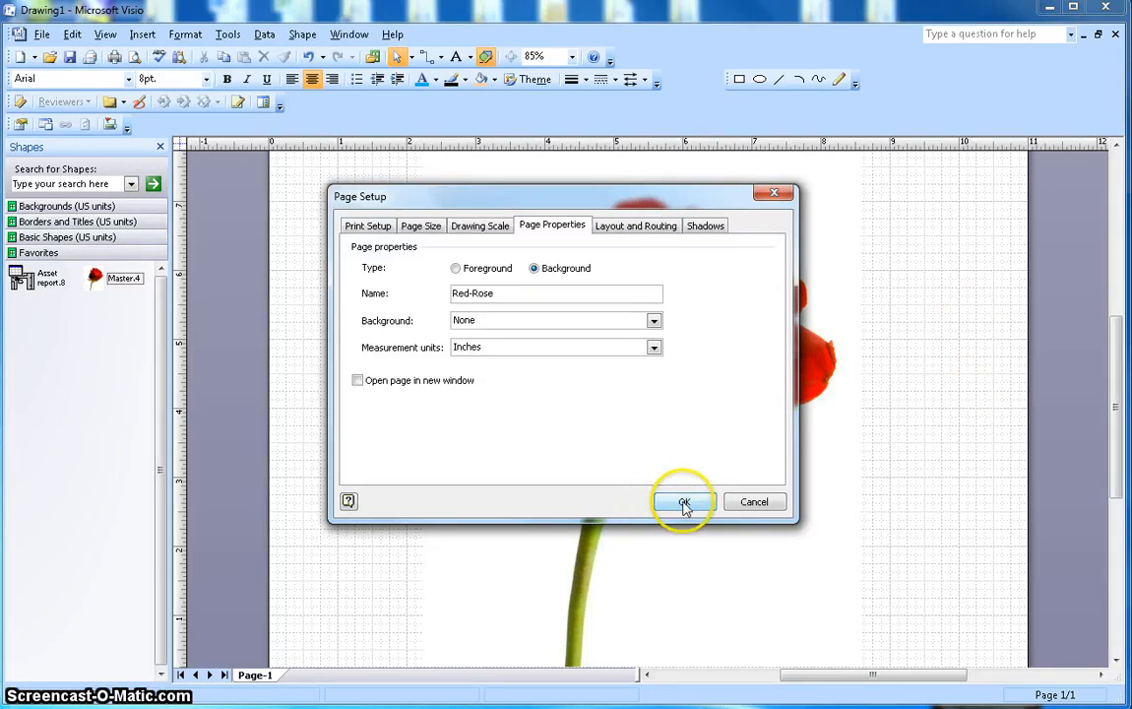
pyautogui.click(685, 502)
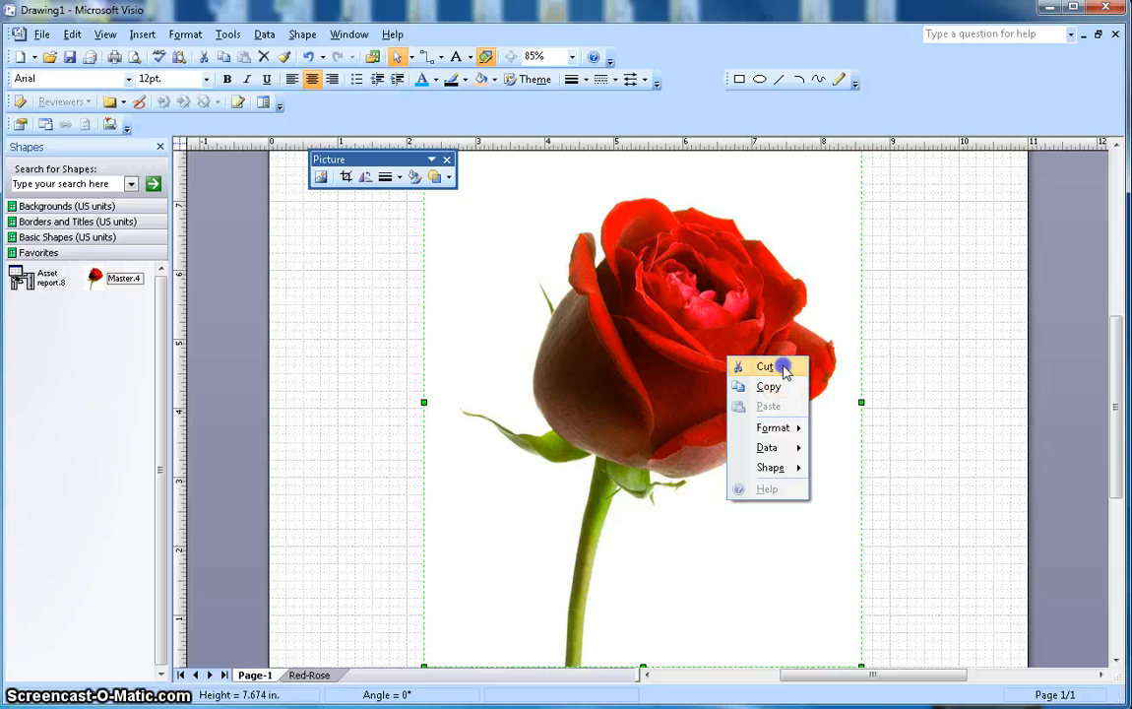
# Cut the rose picture from Page-1 and paste it onto Red-Rose
pyautogui.click(766, 366)
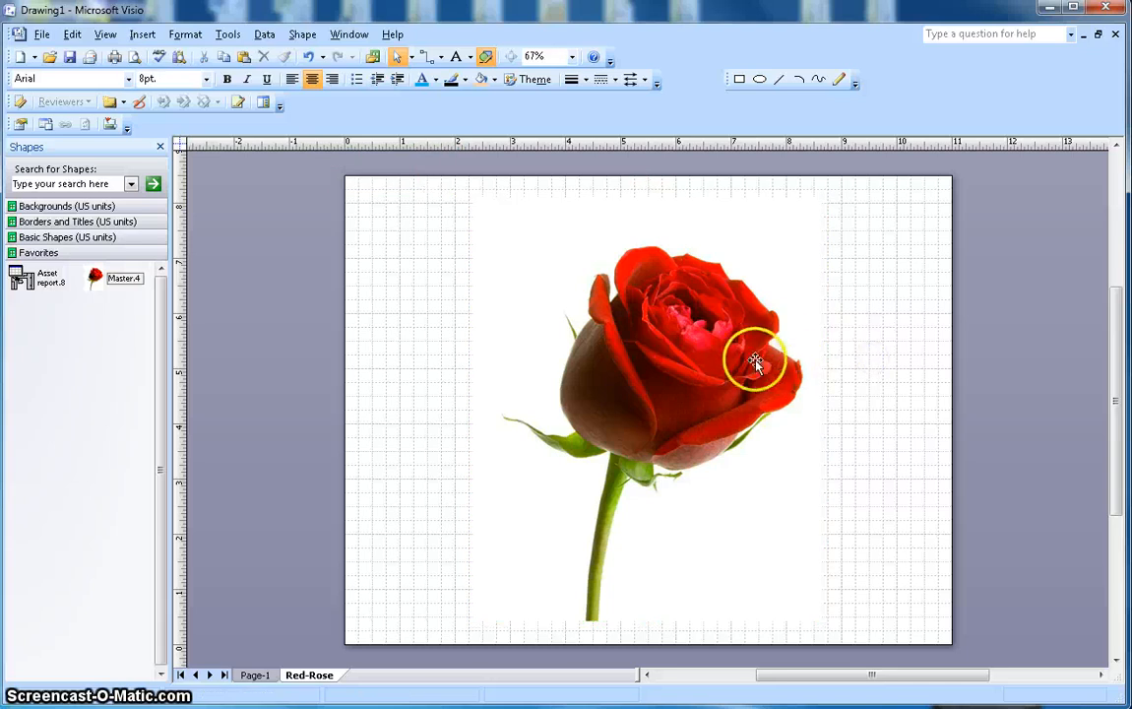
pyautogui.click(757, 361)
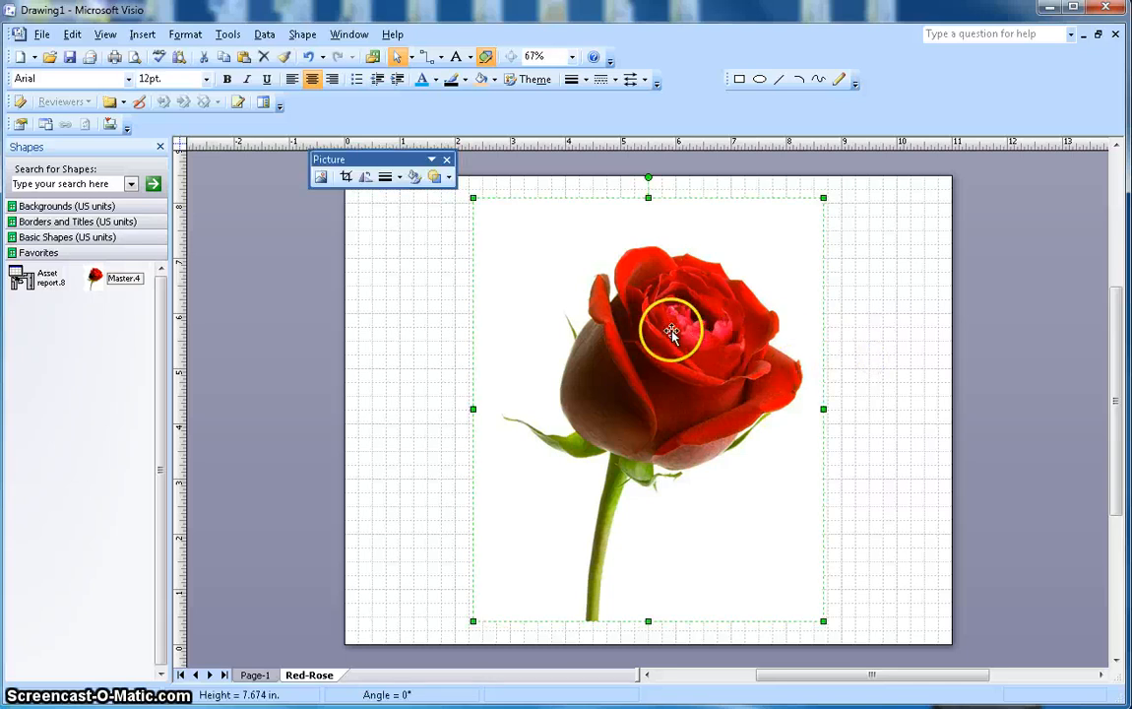
# Set the rose picture's transparency to 75% in Format Picture
pyautogui.rightClick(673, 335)
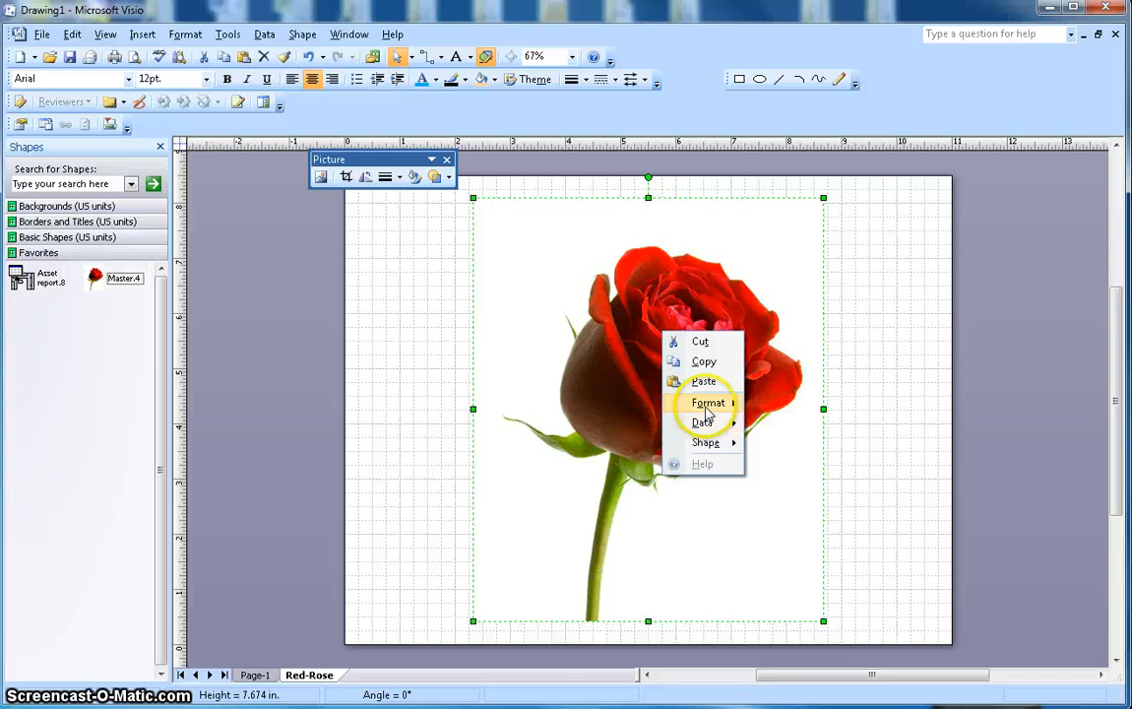
pyautogui.moveTo(701, 422)
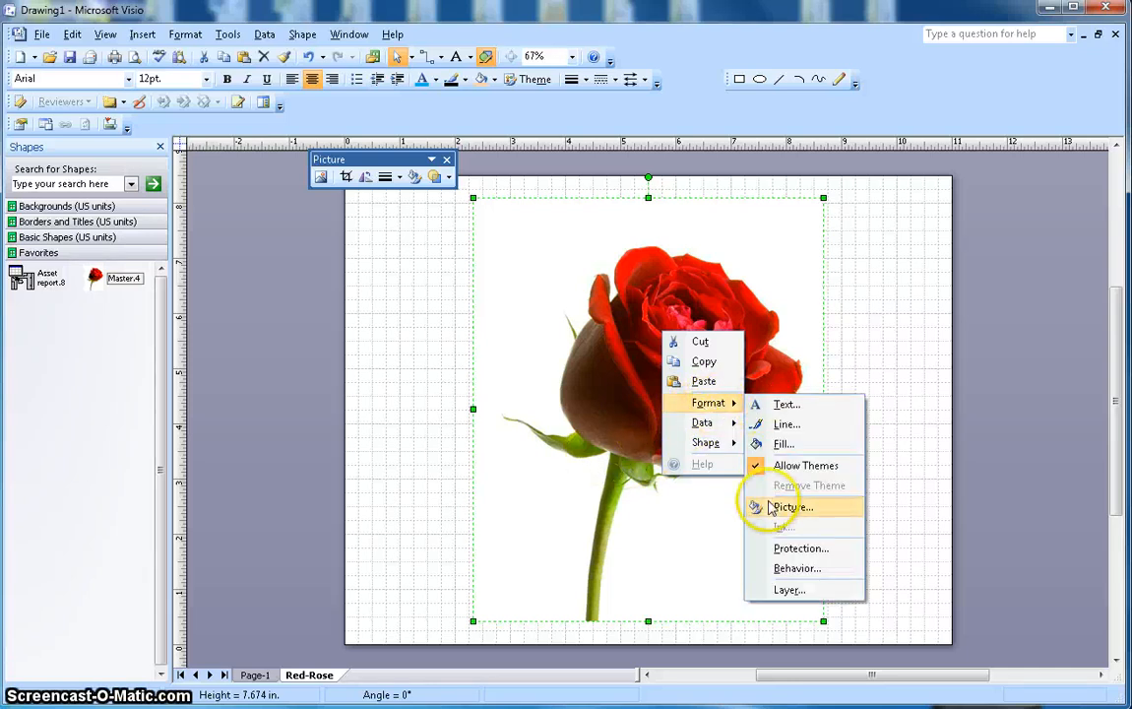
pyautogui.click(793, 506)
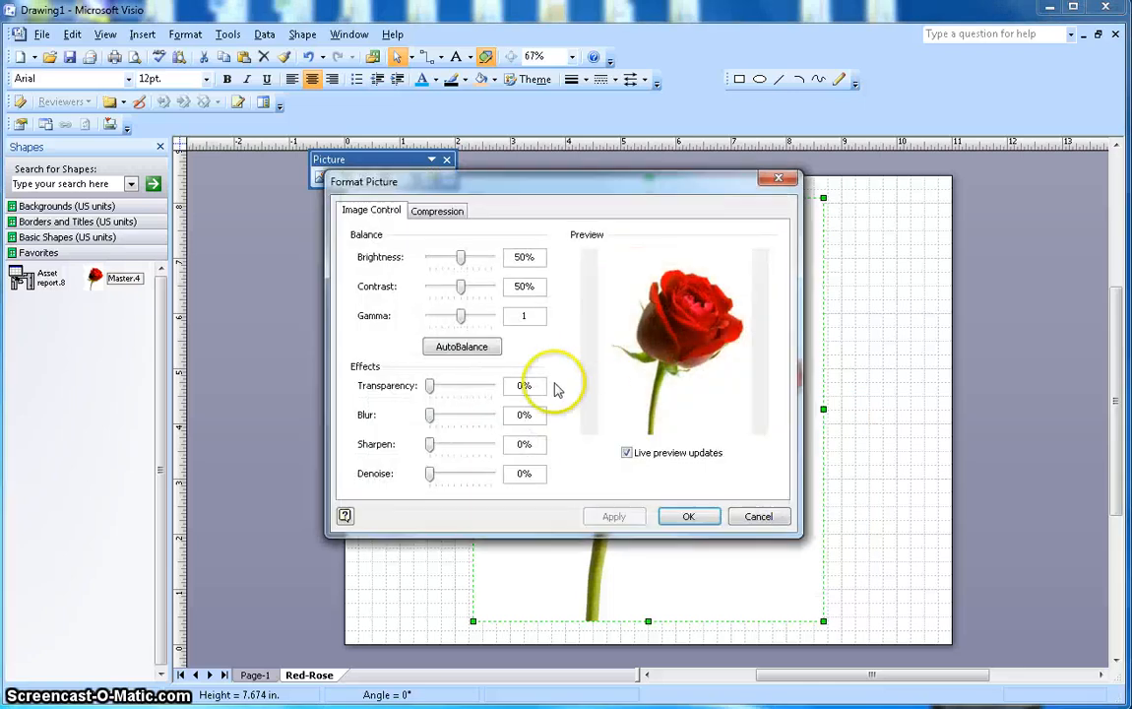
pyautogui.moveTo(430, 385); pyautogui.dragTo(466, 385)
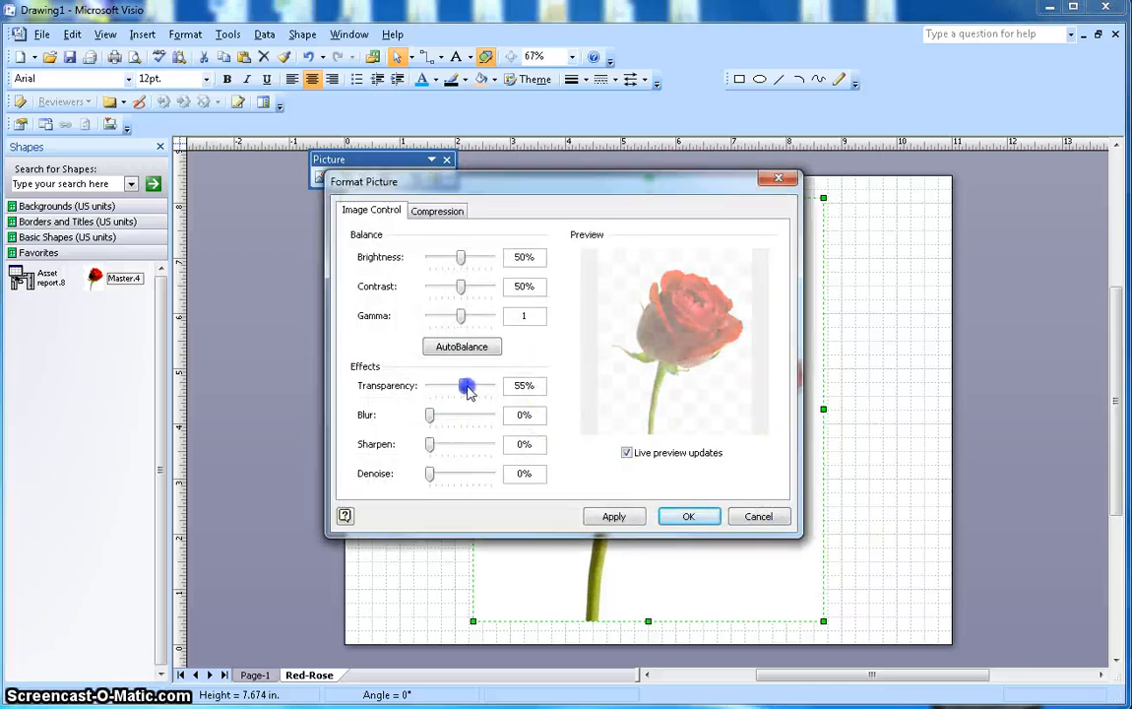
pyautogui.moveTo(466, 386); pyautogui.dragTo(474, 386)
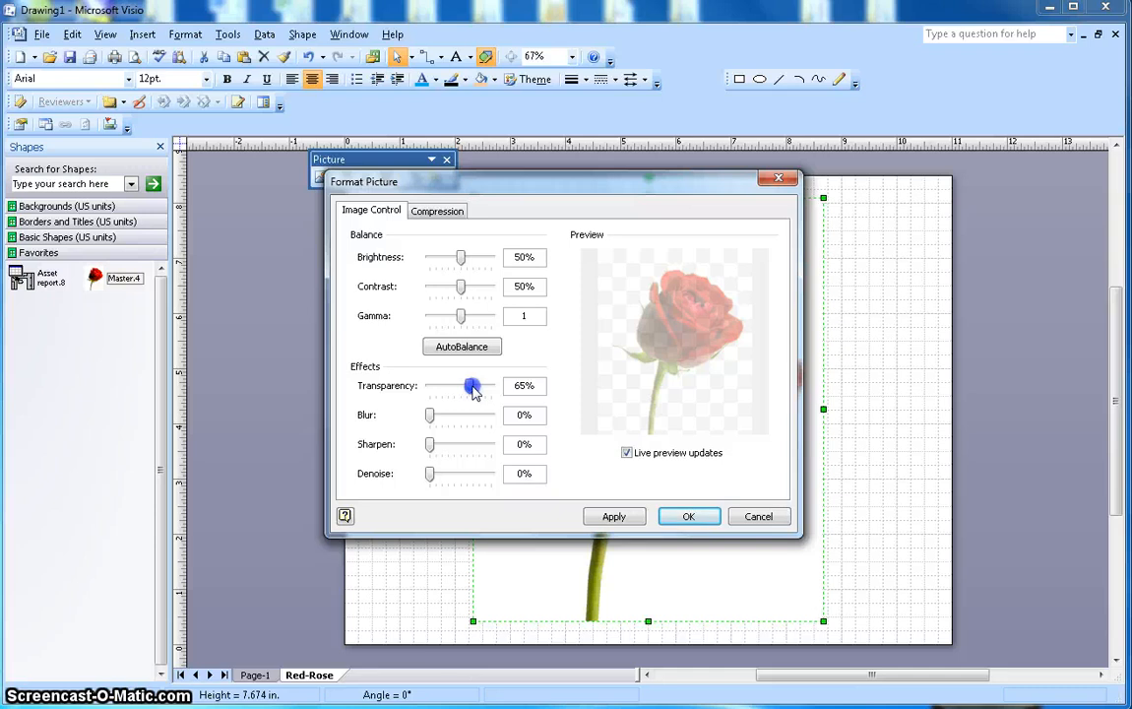
pyautogui.moveTo(471, 386); pyautogui.dragTo(479, 386)
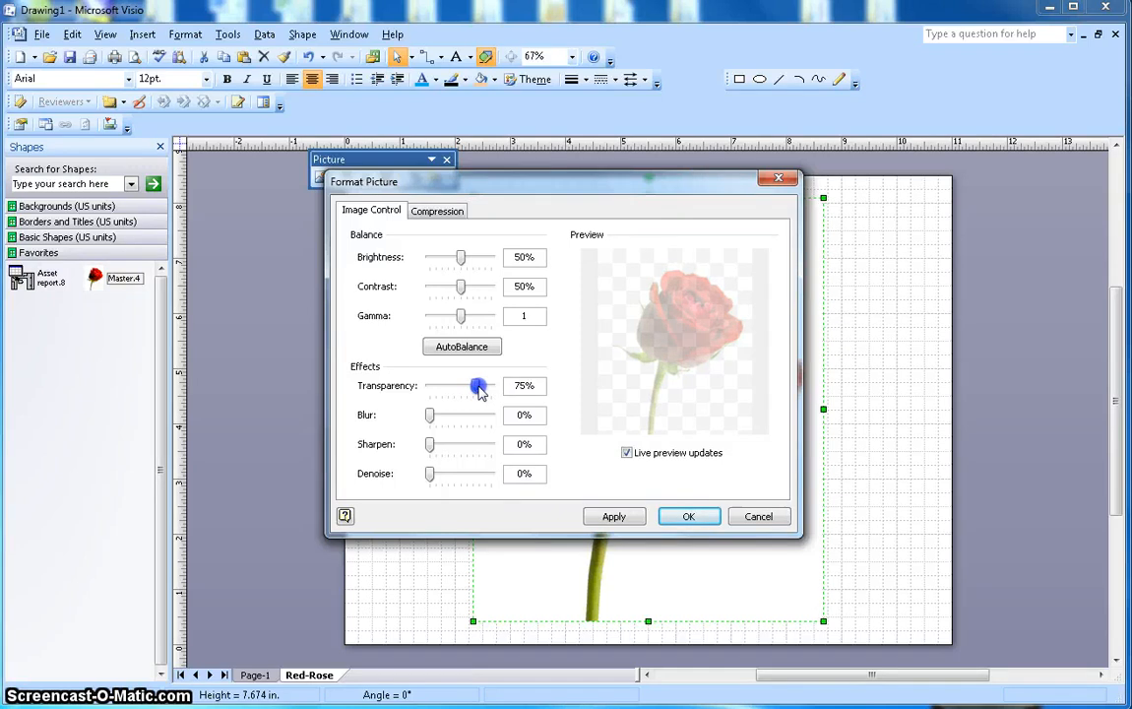
pyautogui.click(689, 516)
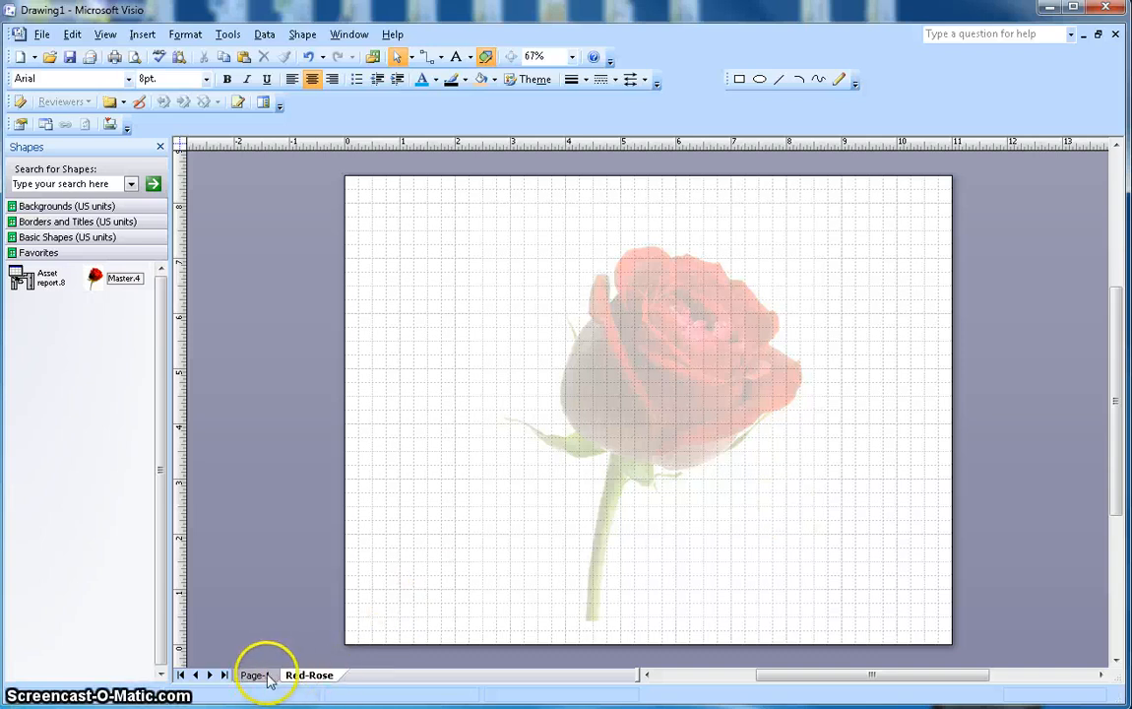
# Insert a new page, Page-2, using Red-Rose as its background page
pyautogui.rightClick(254, 675)
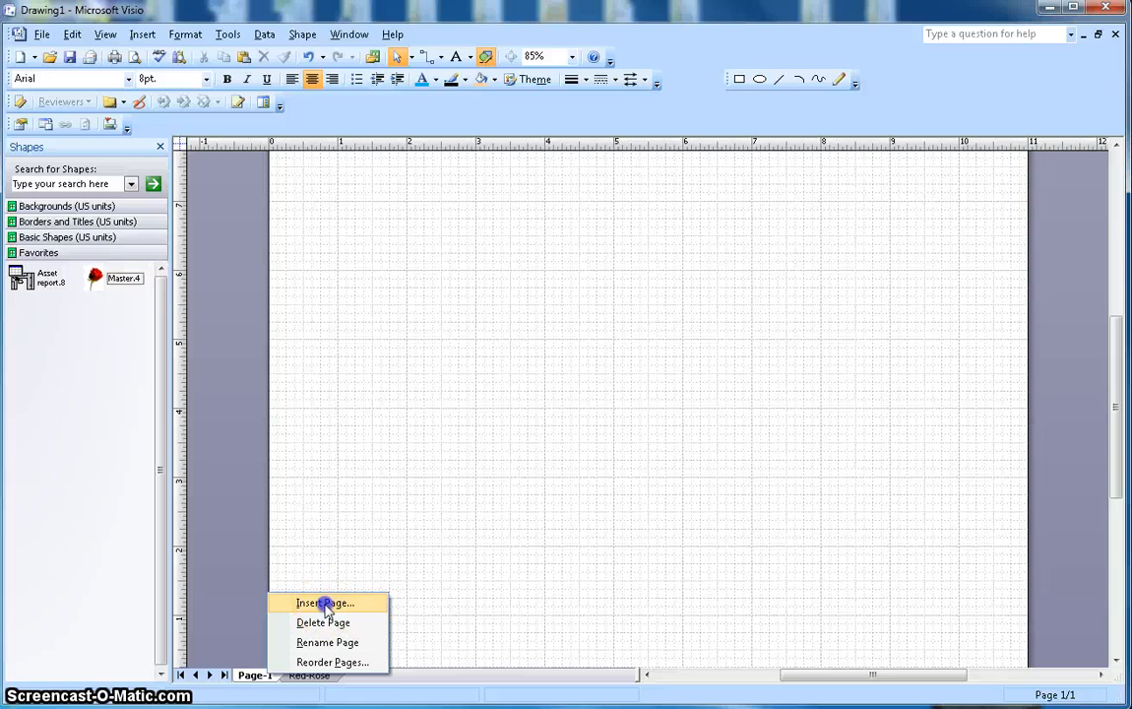
pyautogui.click(325, 603)
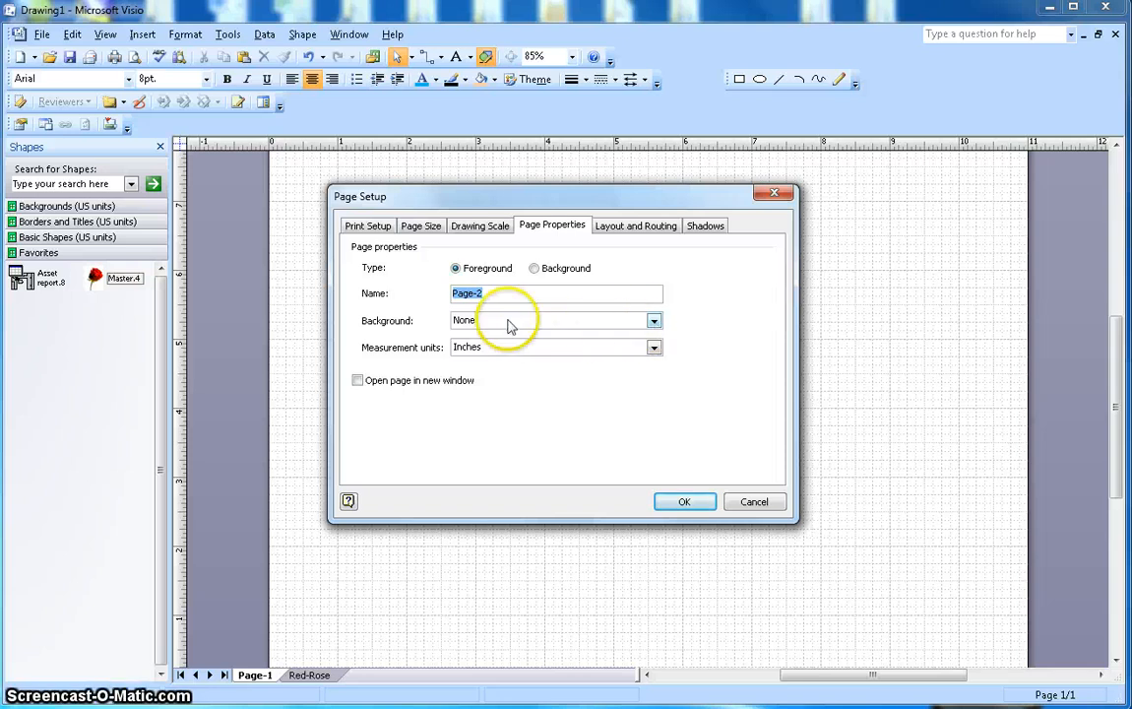
pyautogui.click(653, 320)
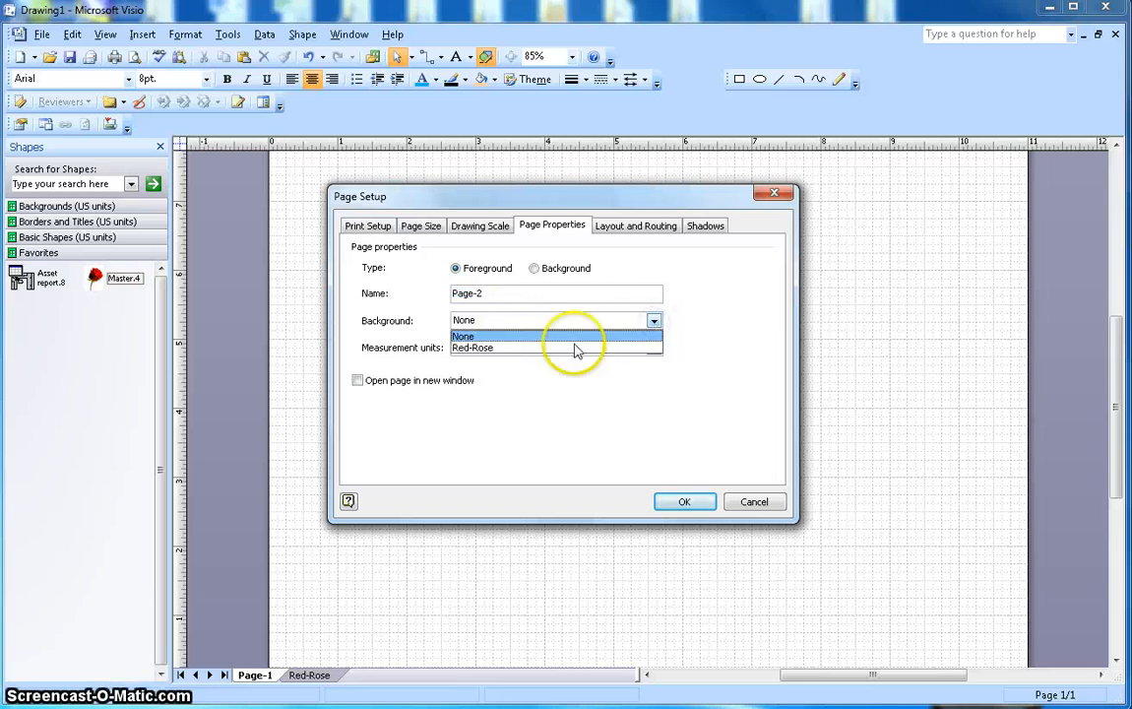
pyautogui.click(473, 347)
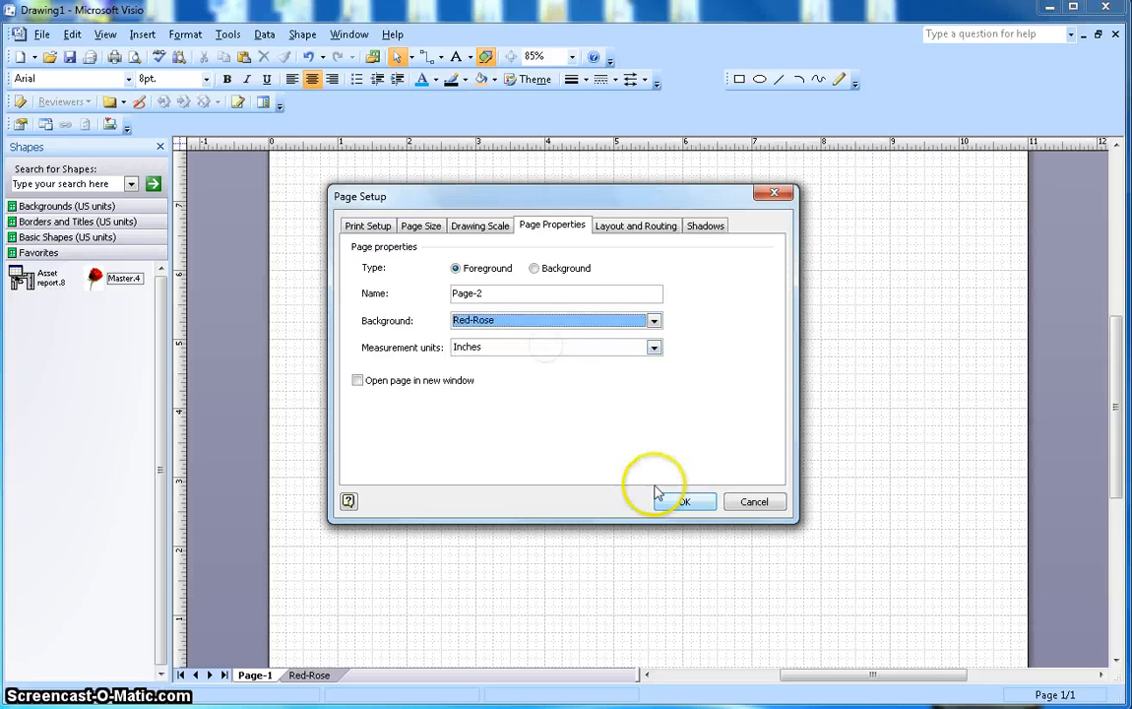
pyautogui.click(683, 501)
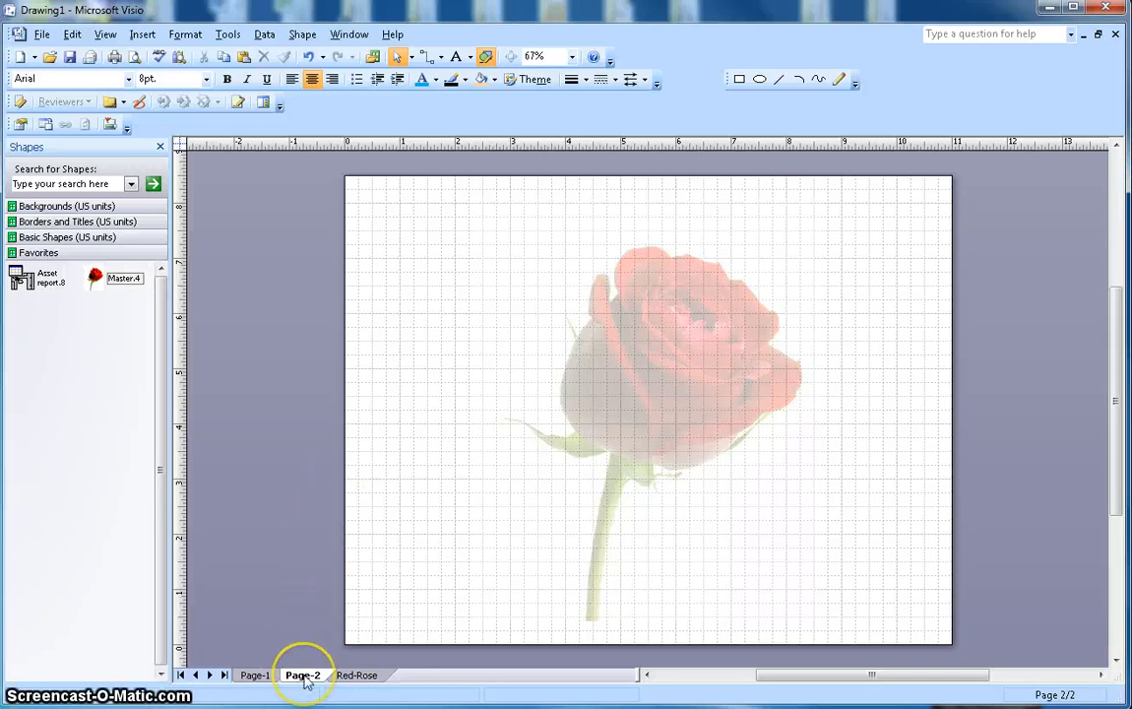
# Insert Page-3, keeping Red-Rose as its background page
pyautogui.rightClick(303, 675)
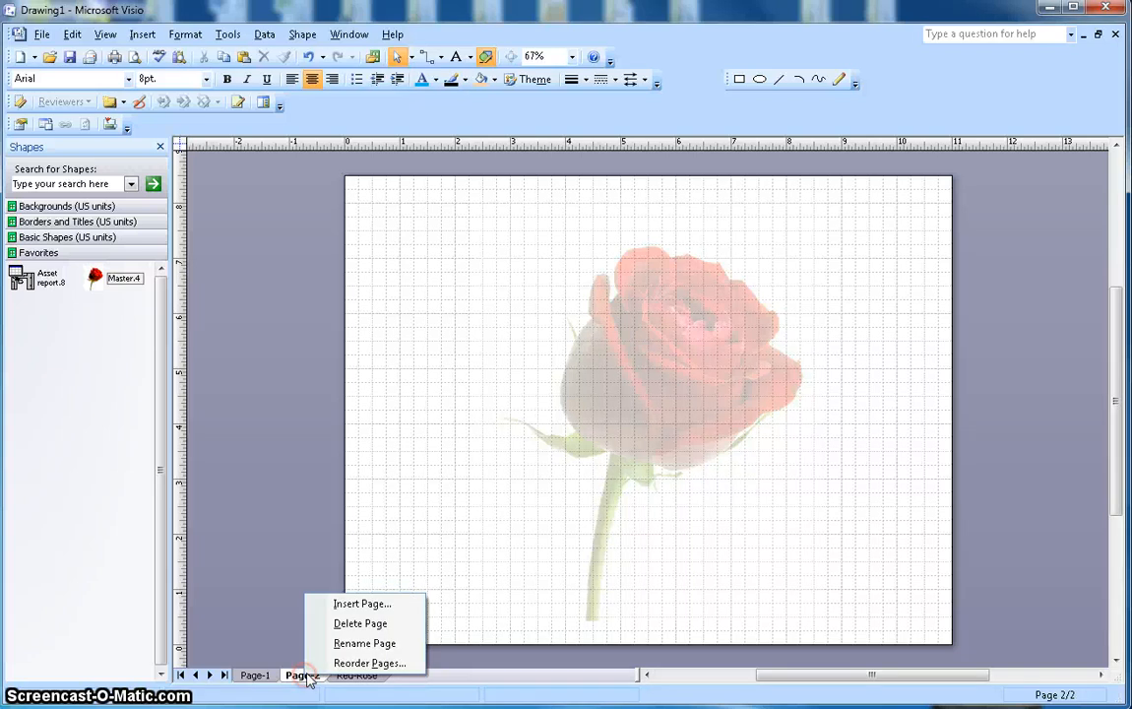
pyautogui.moveTo(362, 604)
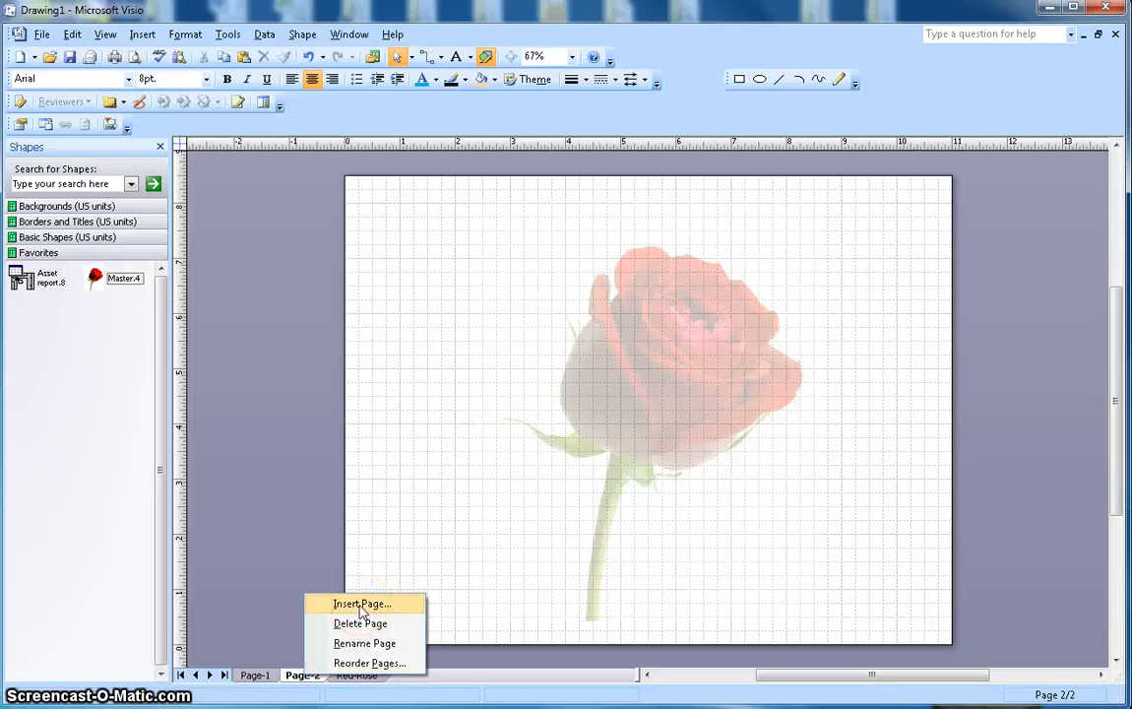
pyautogui.click(361, 603)
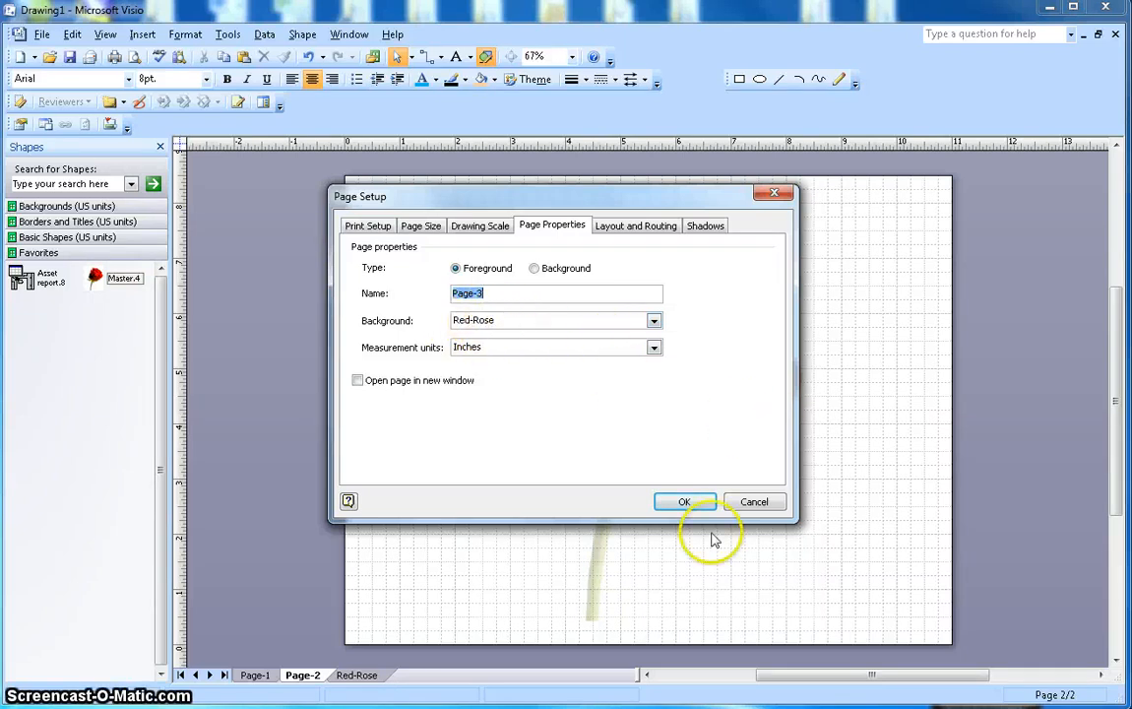
pyautogui.click(684, 501)
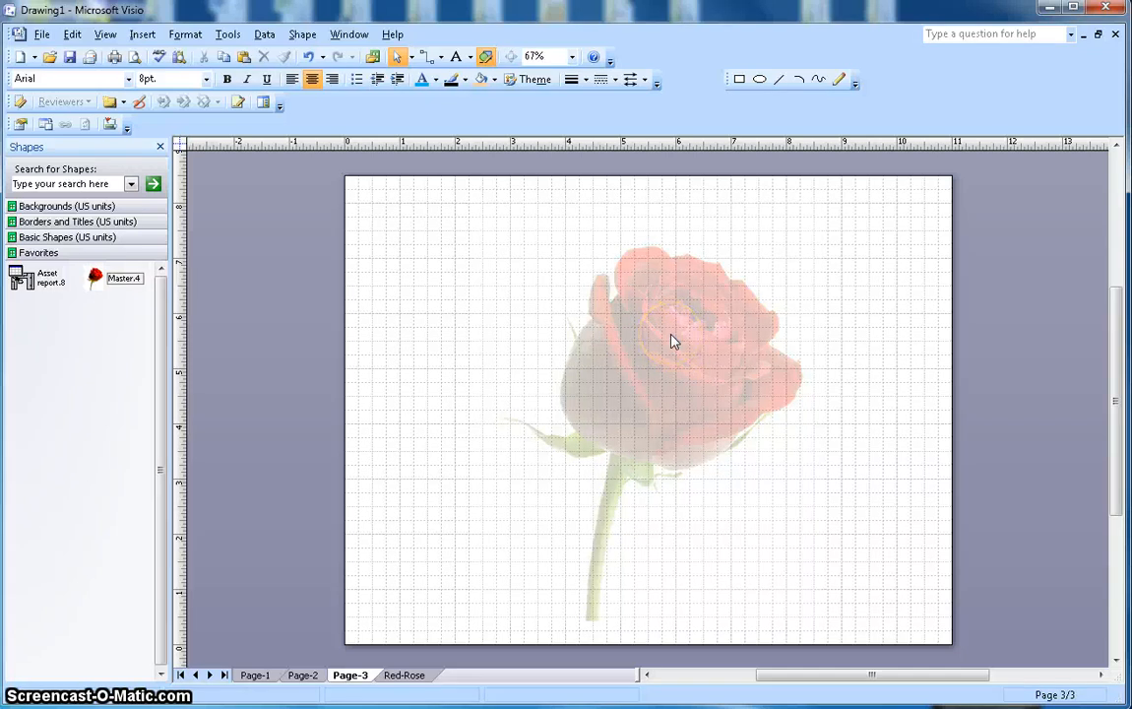
# Expand the Backgrounds (US units) stencil in the Shapes window
pyautogui.click(674, 340)
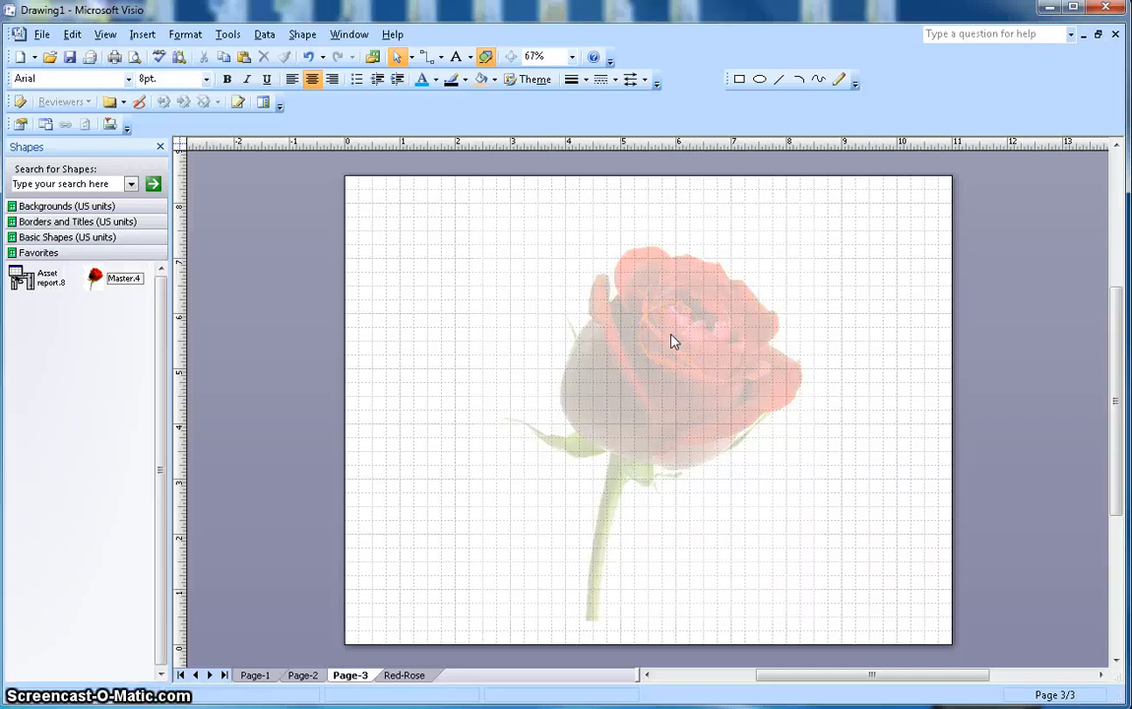
pyautogui.click(66, 206)
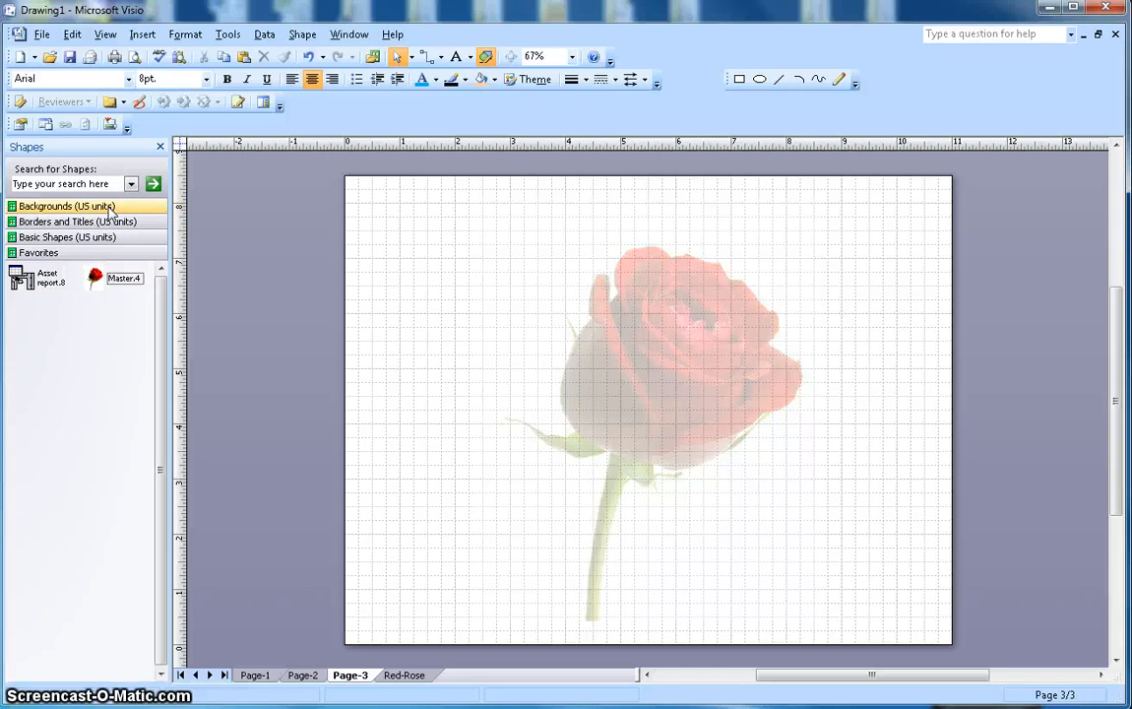
pyautogui.click(66, 206)
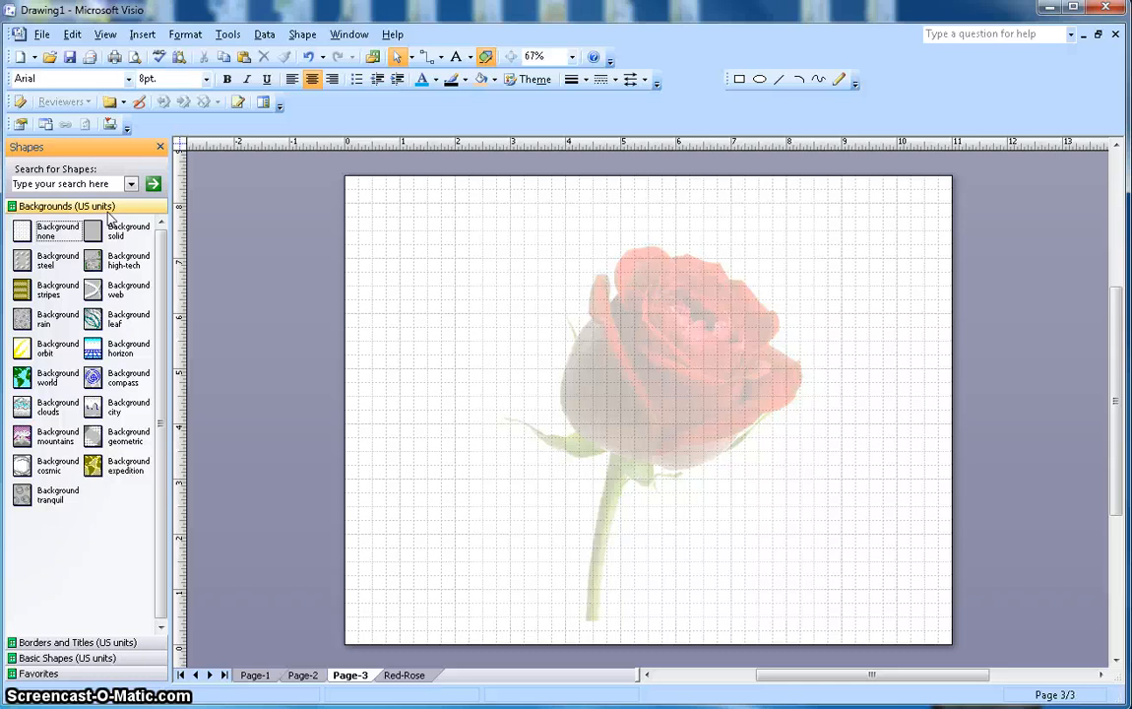